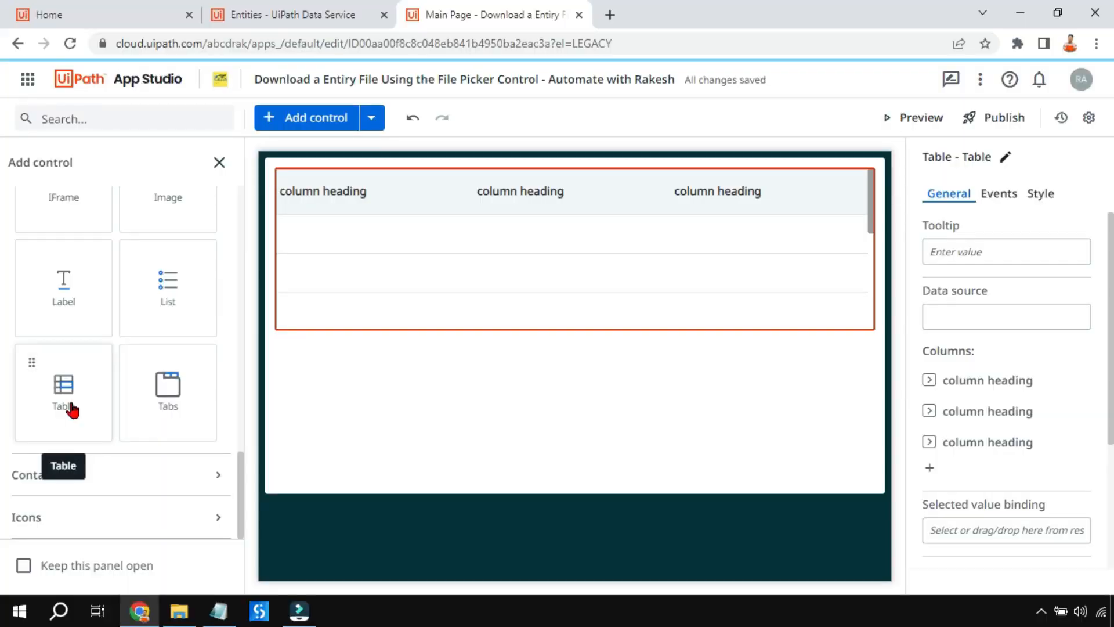
Delete the table from the Main Page, leaving only the empty Container.
left_click(292, 14)
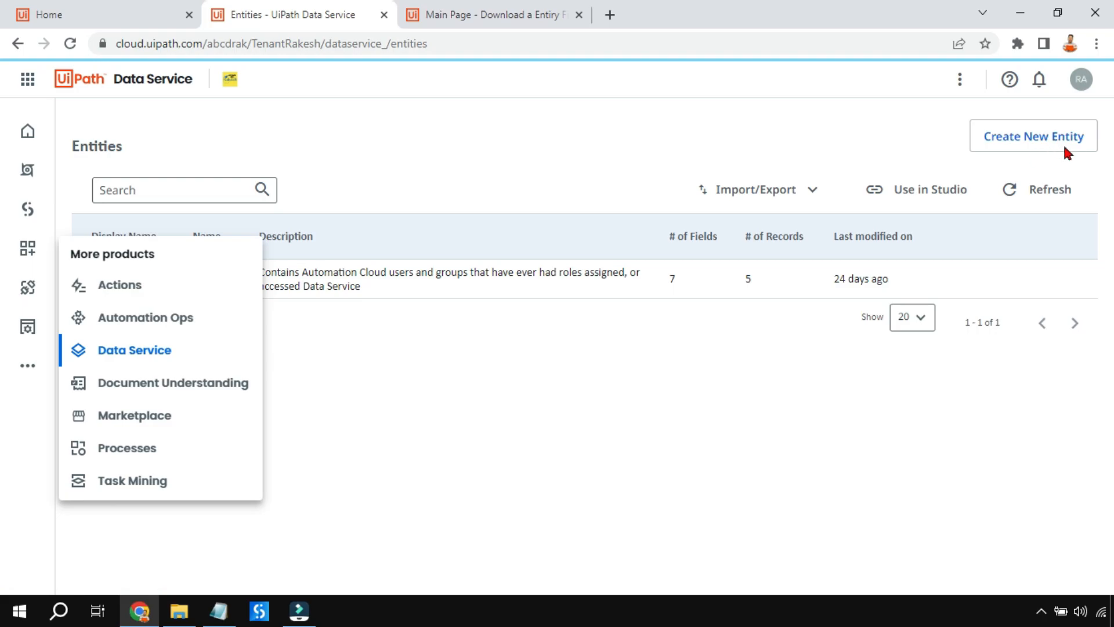
left_click(493, 14)
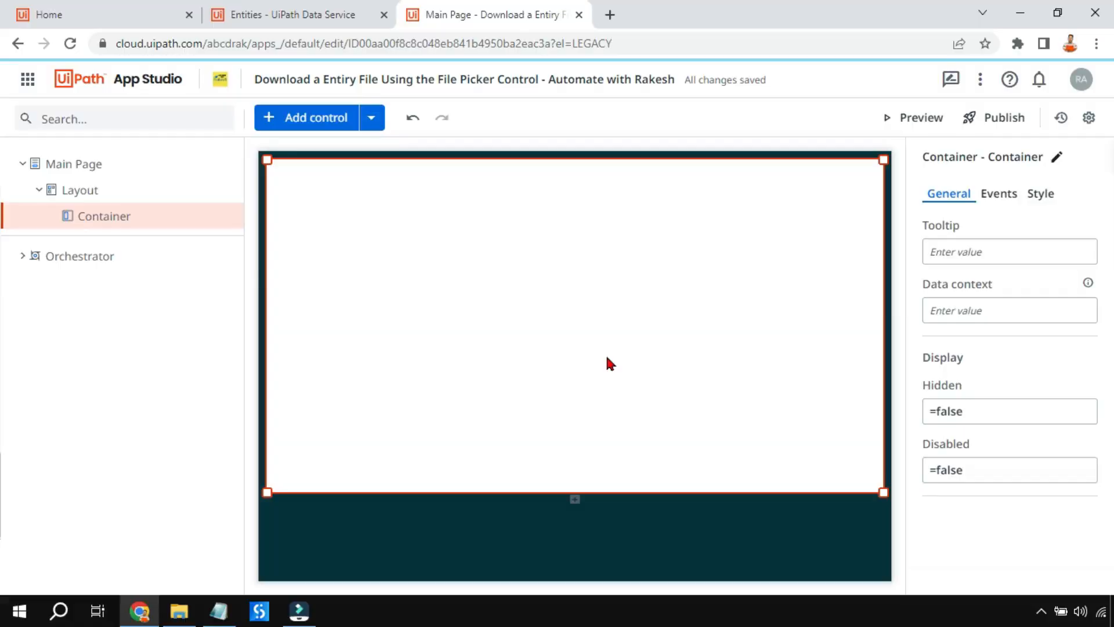
mouse_move(269, 127)
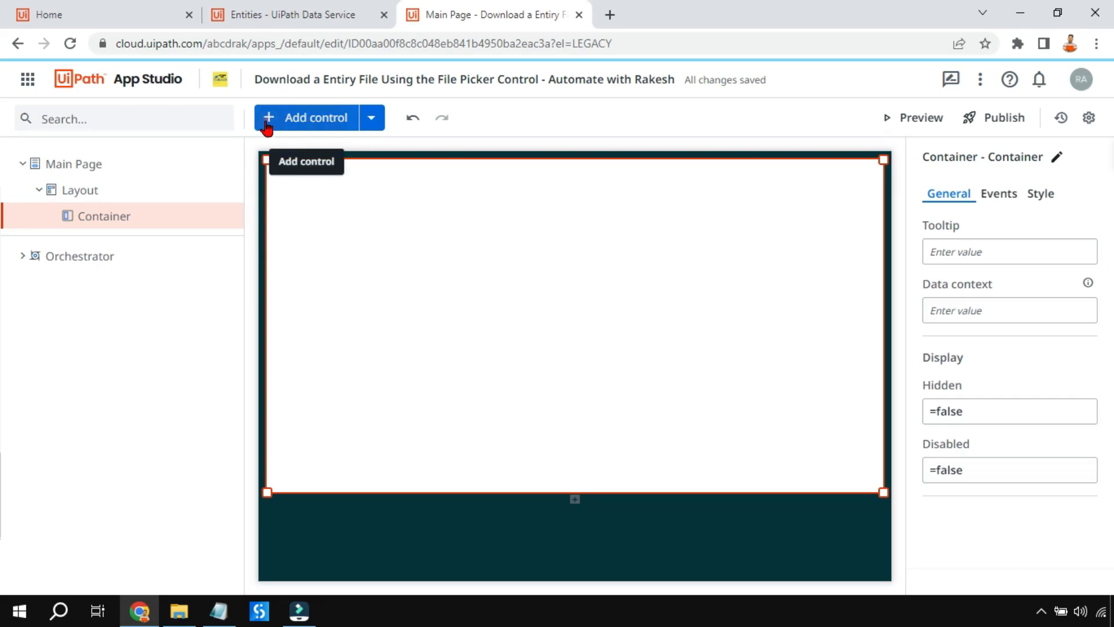
Drop a Table control into the Container and briefly inspect the first column's settings.
left_click(314, 117)
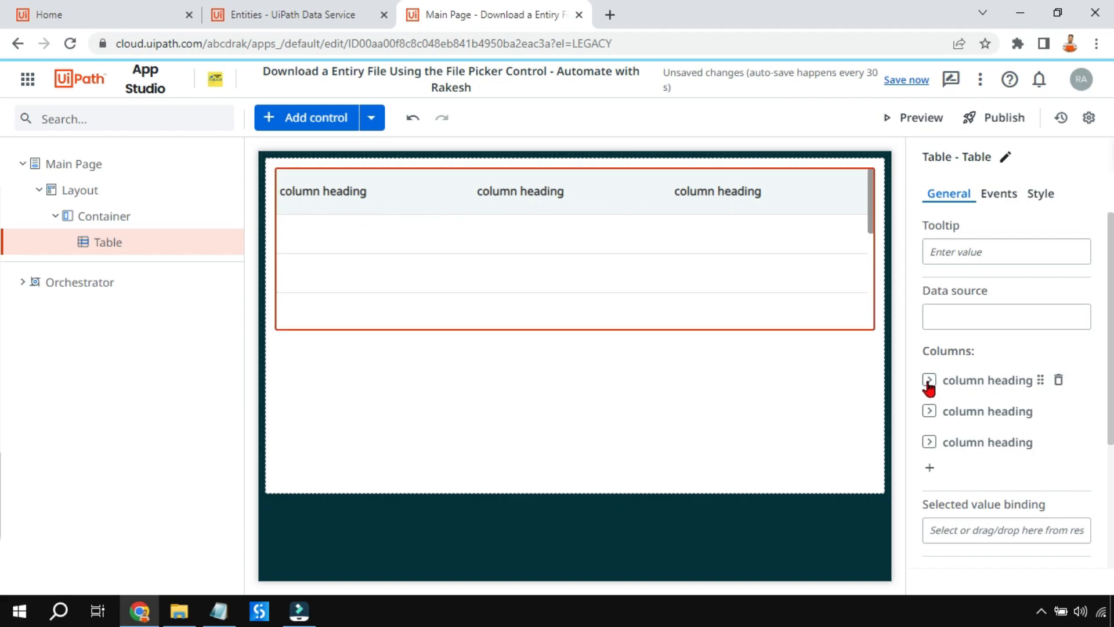
left_click(928, 380)
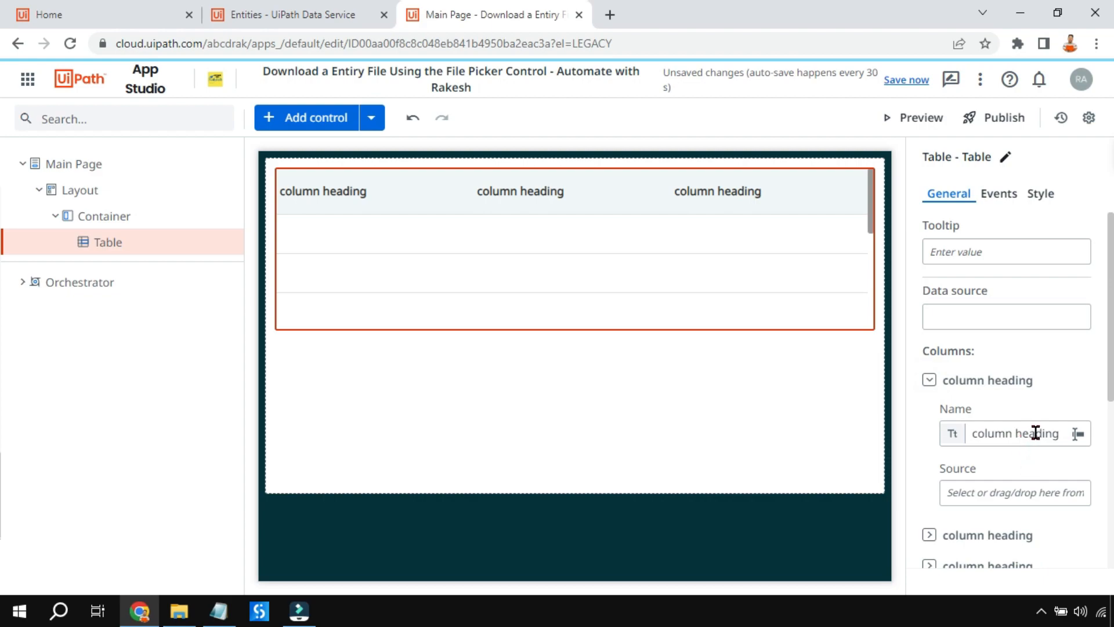
left_click(929, 379)
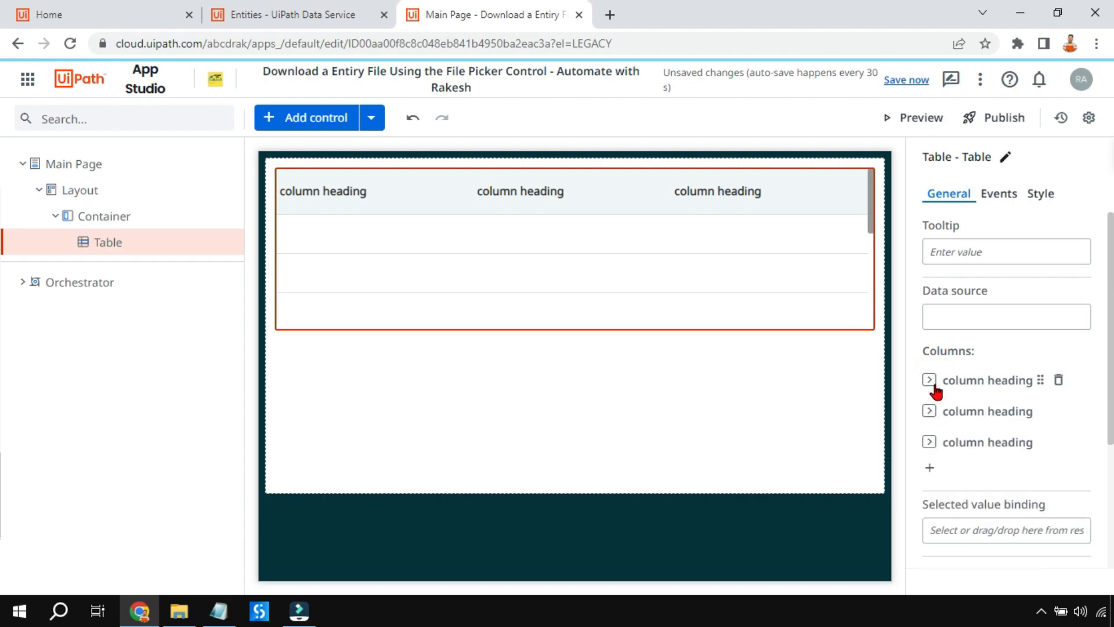
mouse_move(218, 244)
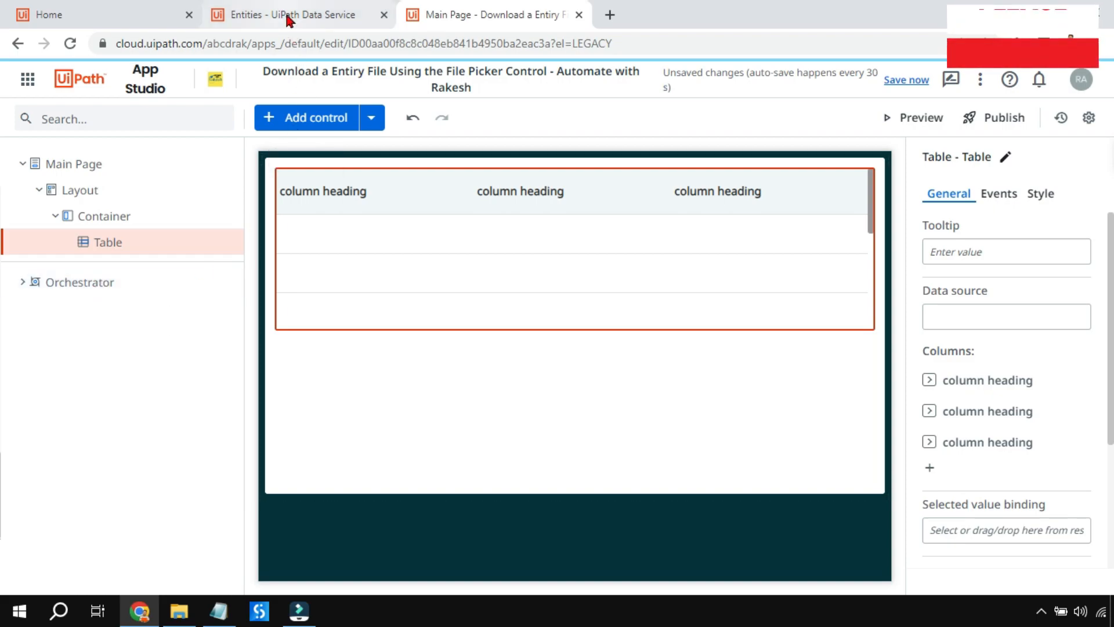
In Data Service, create and save a new entity named EmployeeTable.
left_click(299, 14)
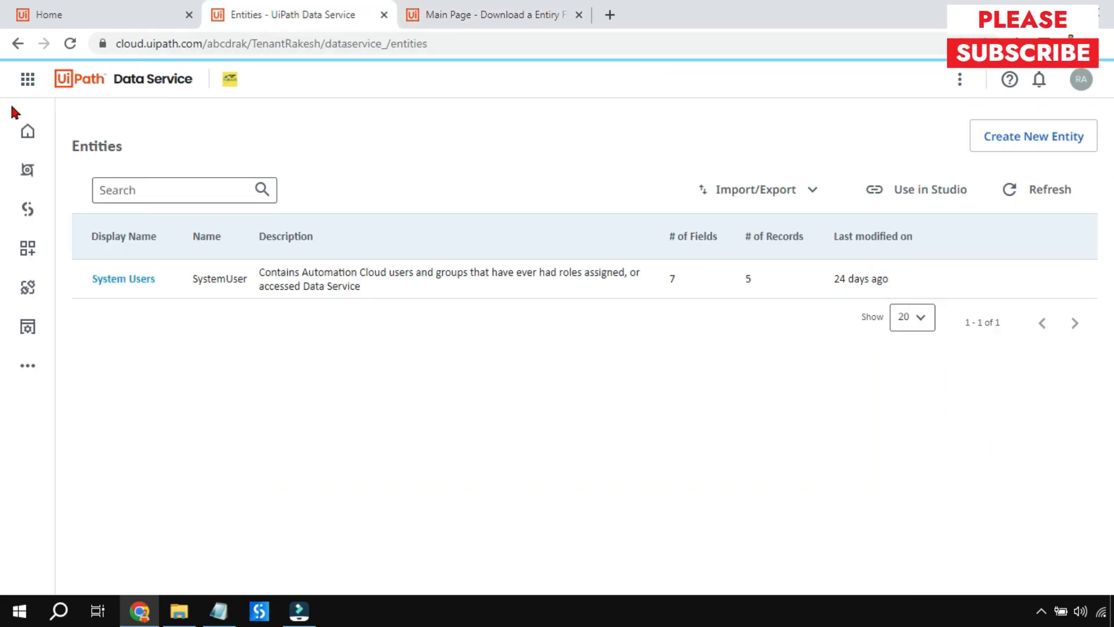
left_click(27, 364)
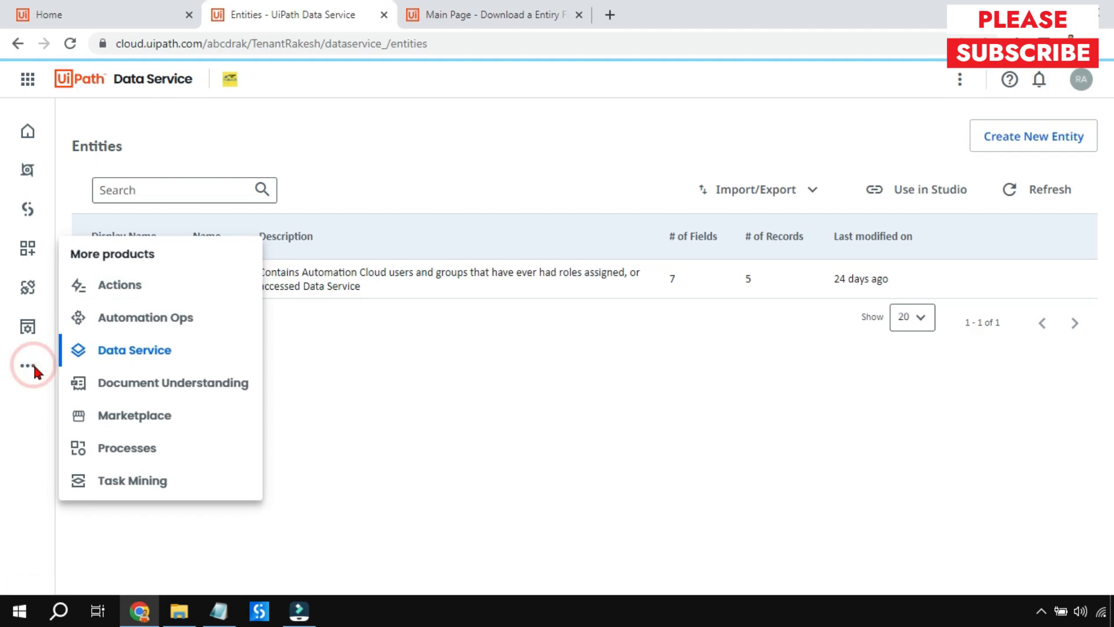
mouse_move(134, 349)
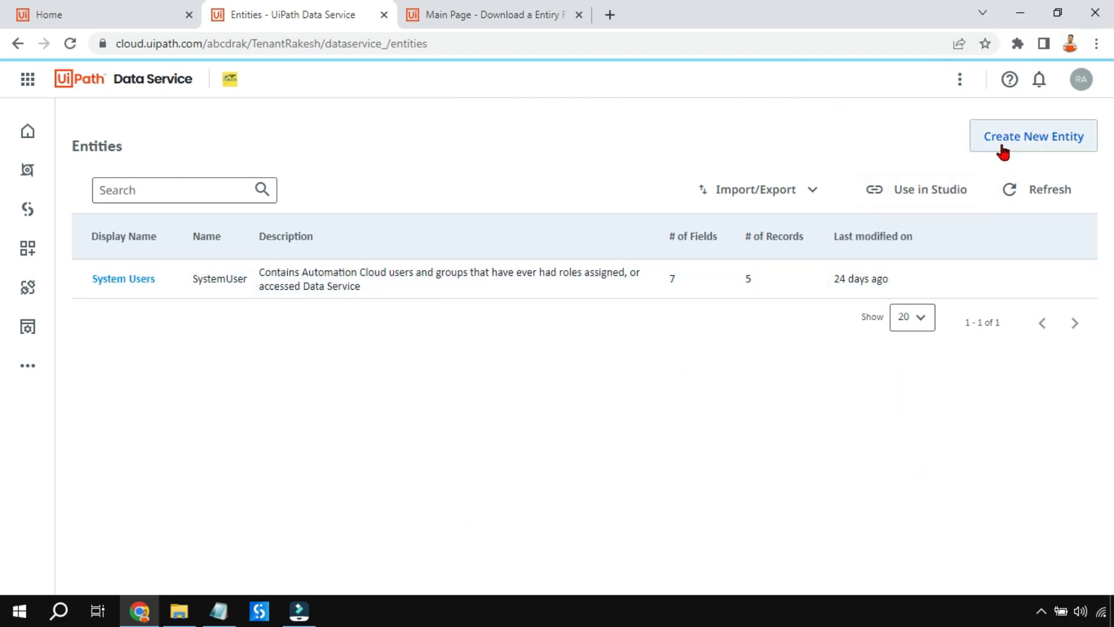
mouse_move(1008, 150)
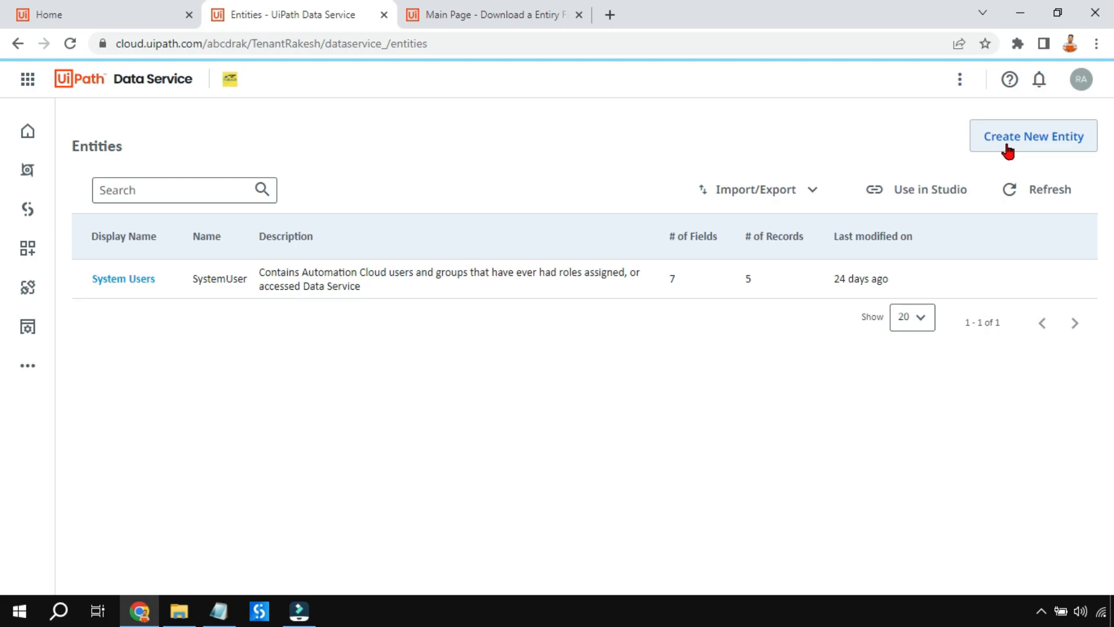
left_click(1032, 136)
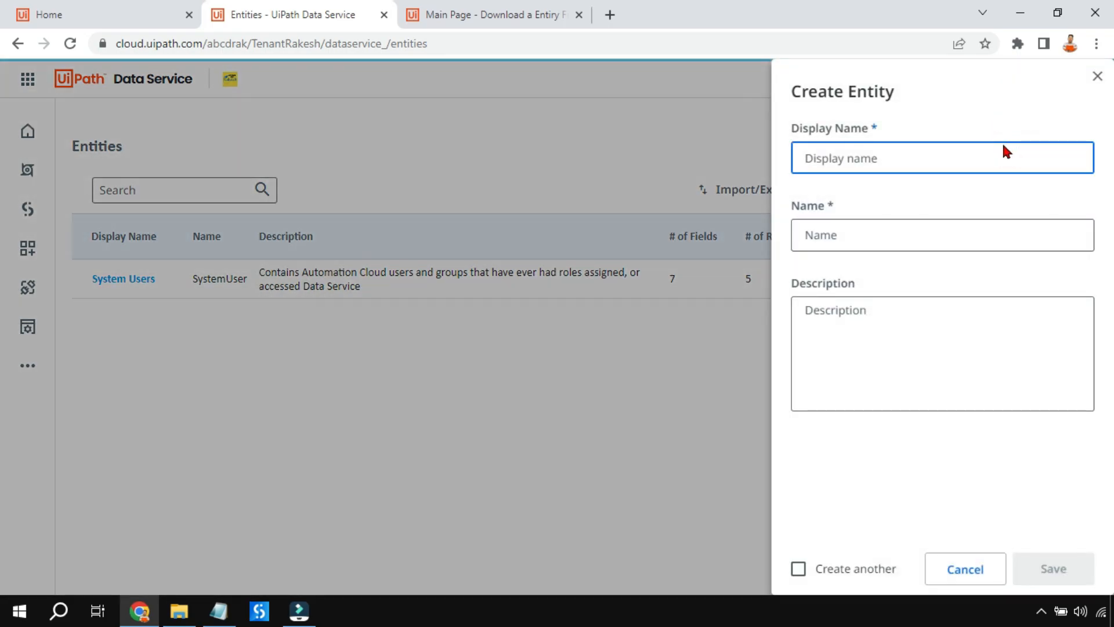
mouse_move(968, 153)
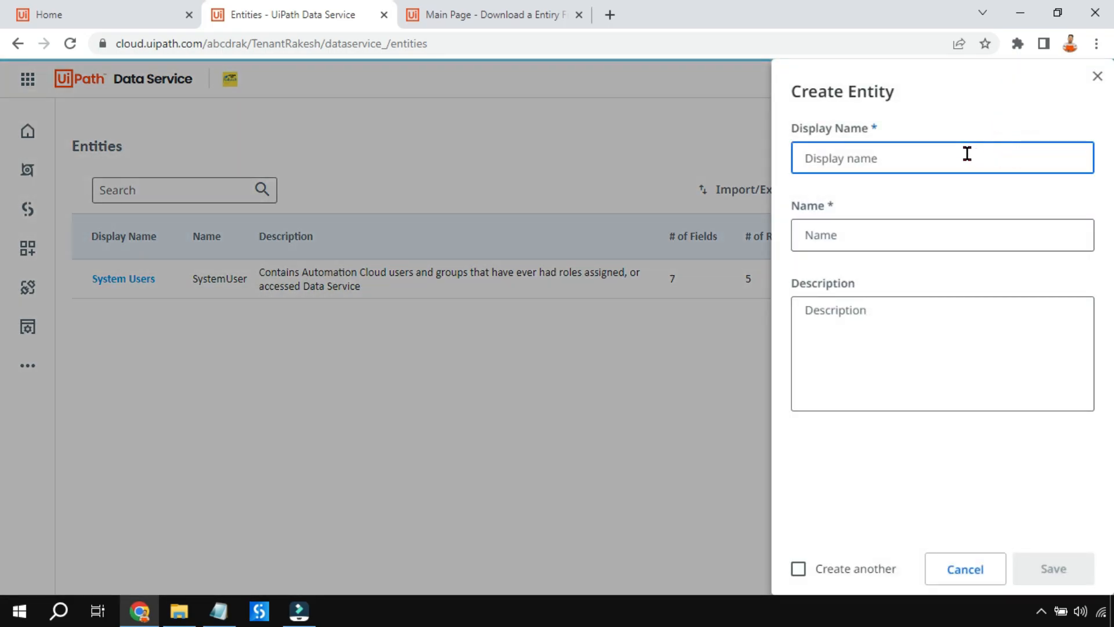
type("EmployeeTable")
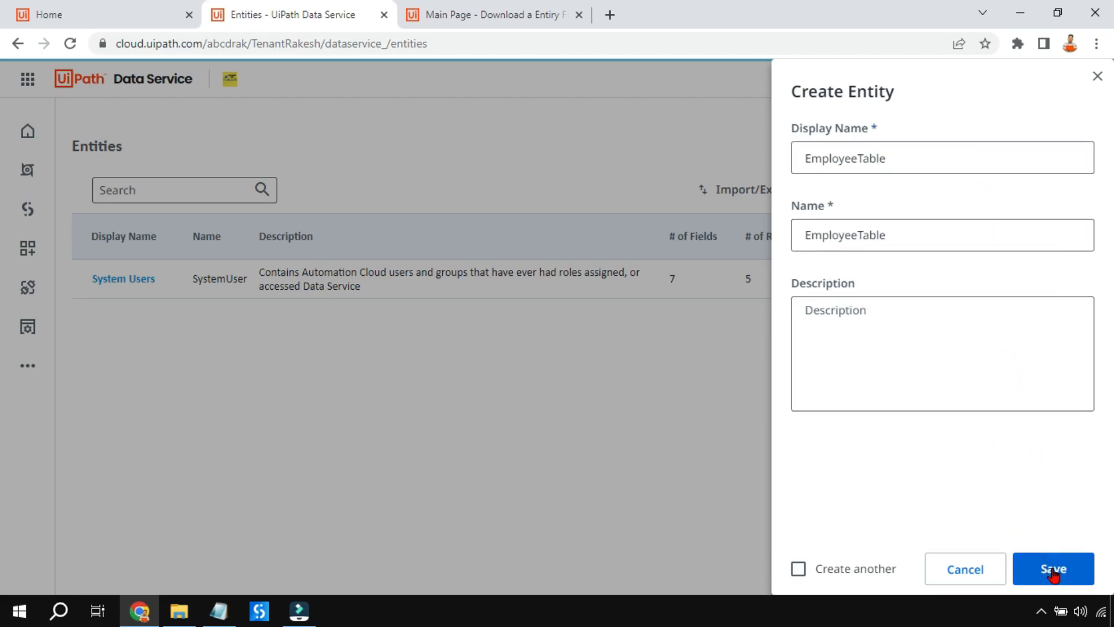
left_click(1054, 569)
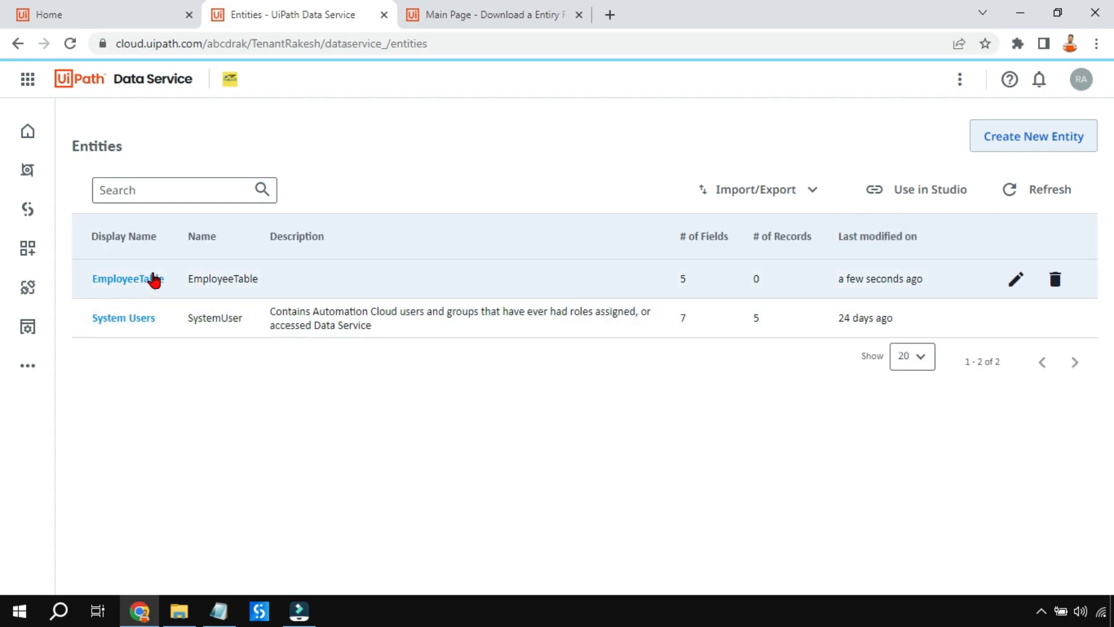
mouse_move(195, 291)
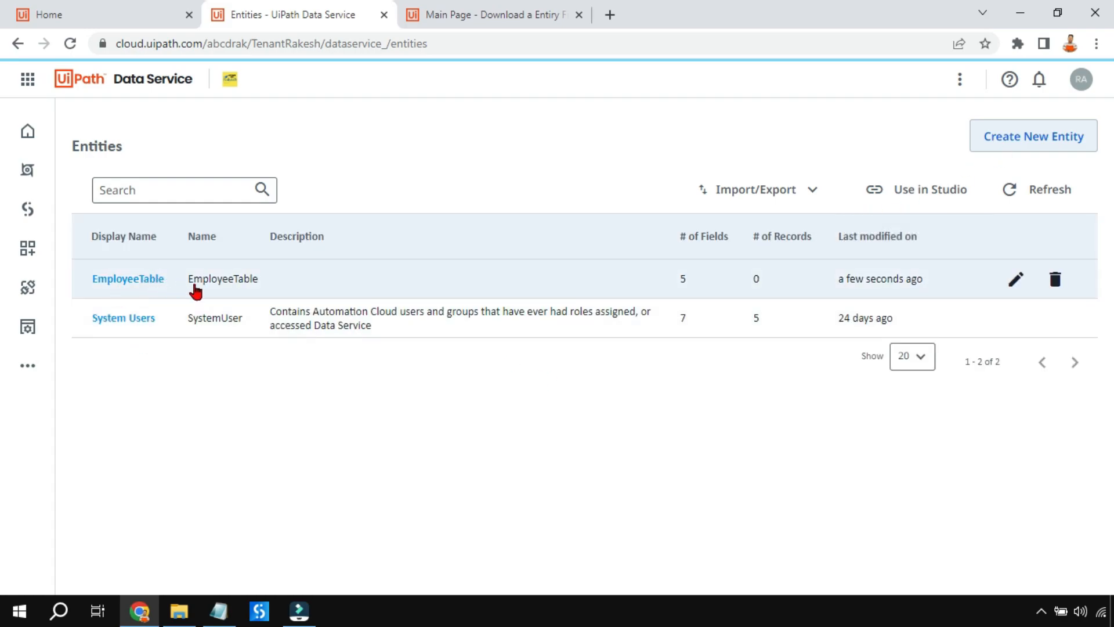
mouse_move(1015, 278)
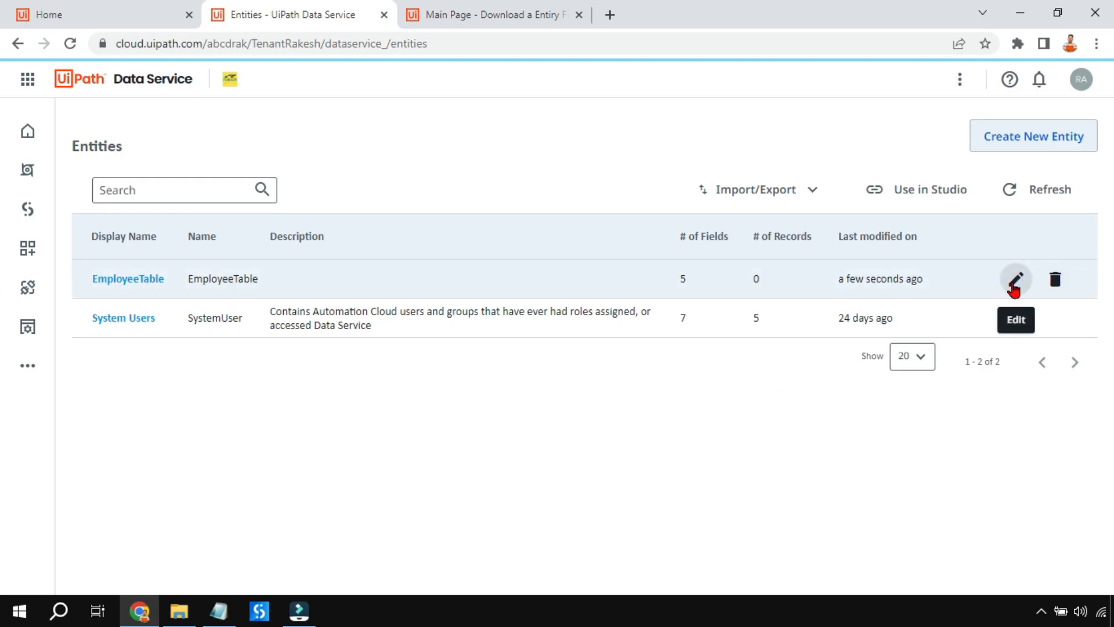
mouse_move(146, 295)
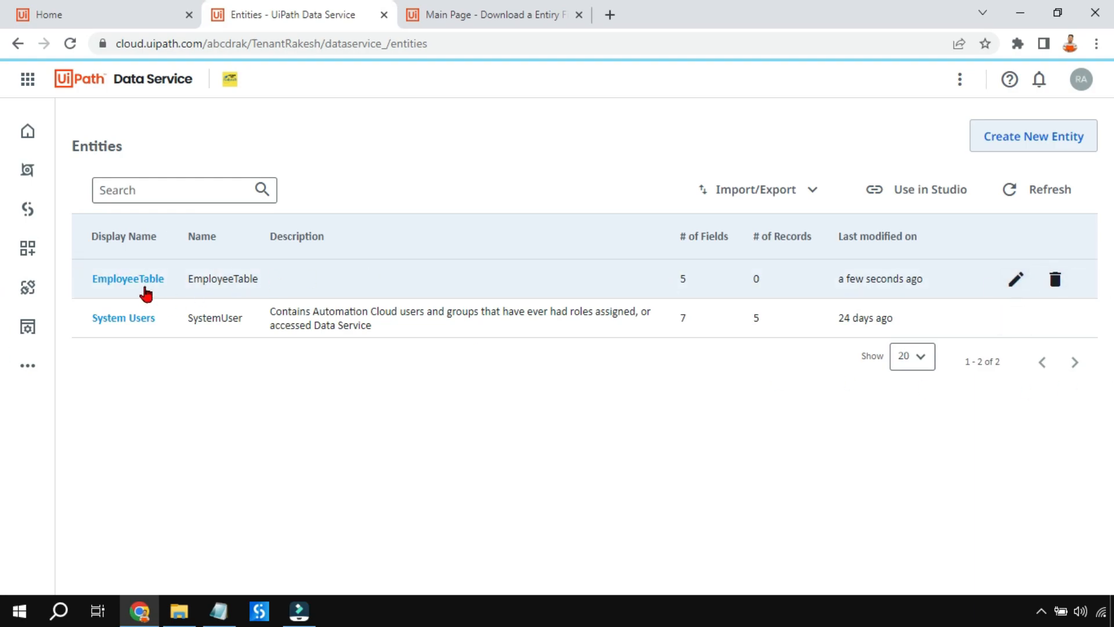
Open EmployeeTable and add a text field named Name.
left_click(127, 278)
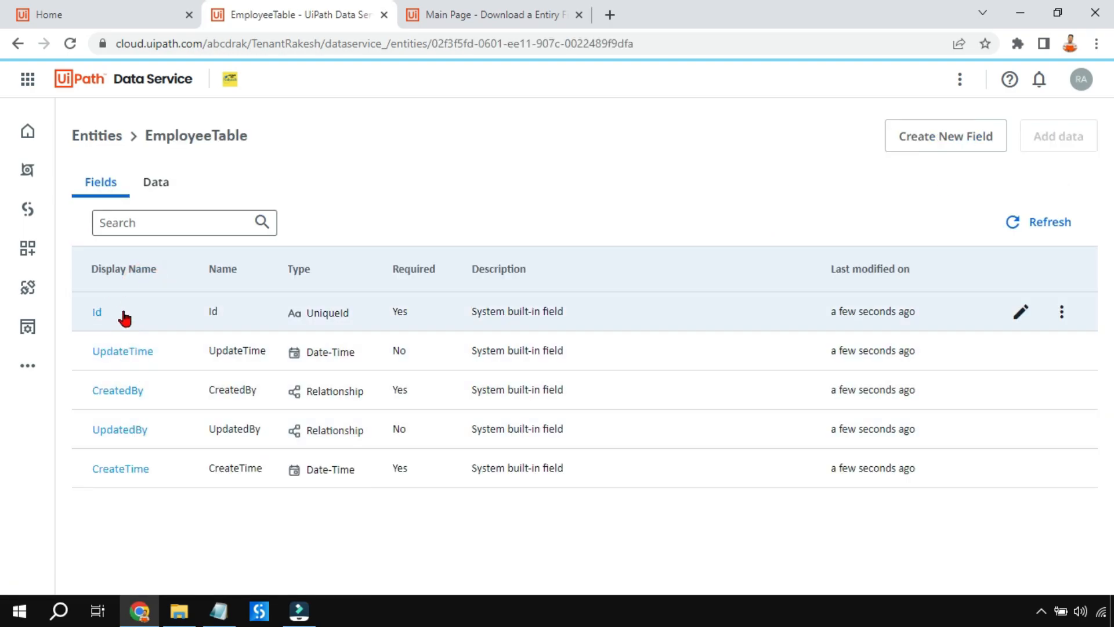
mouse_move(133, 339)
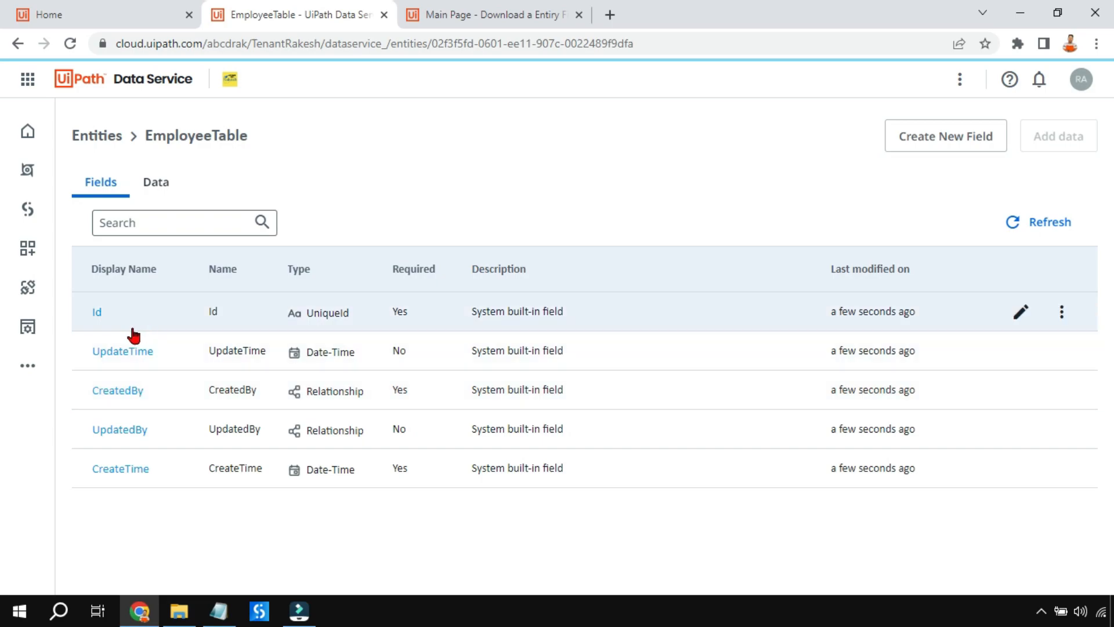
mouse_move(157, 338)
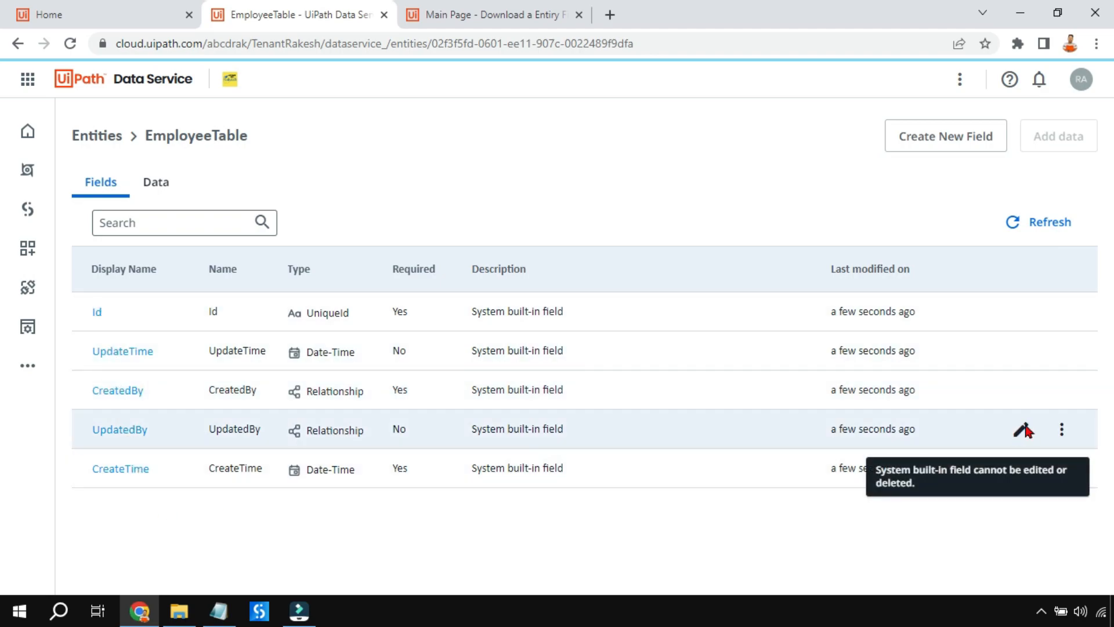
mouse_move(192, 348)
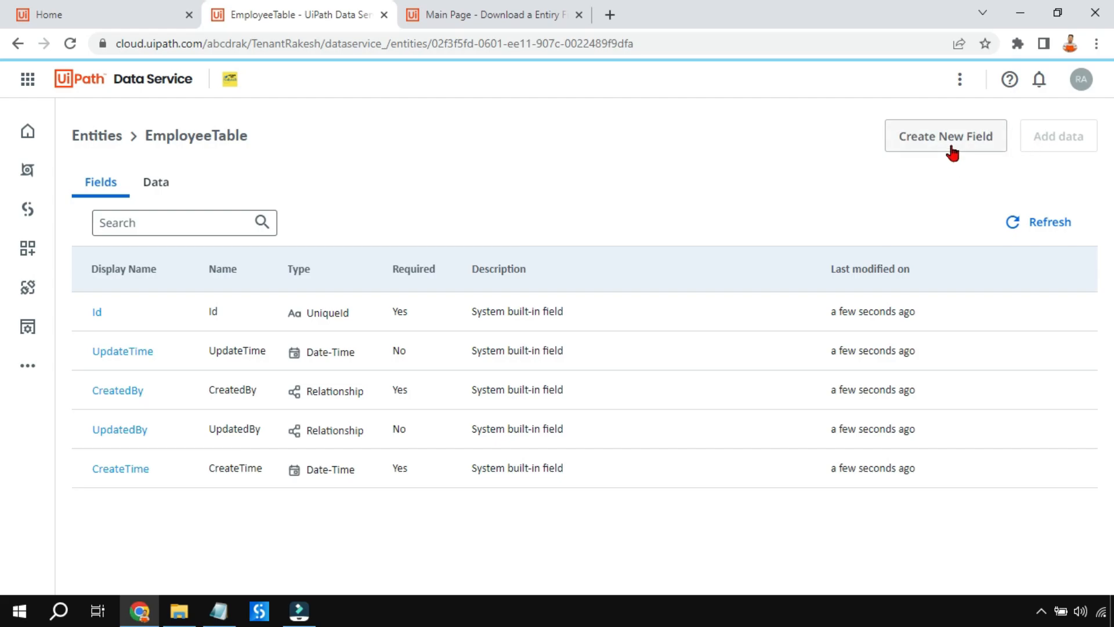
left_click(945, 136)
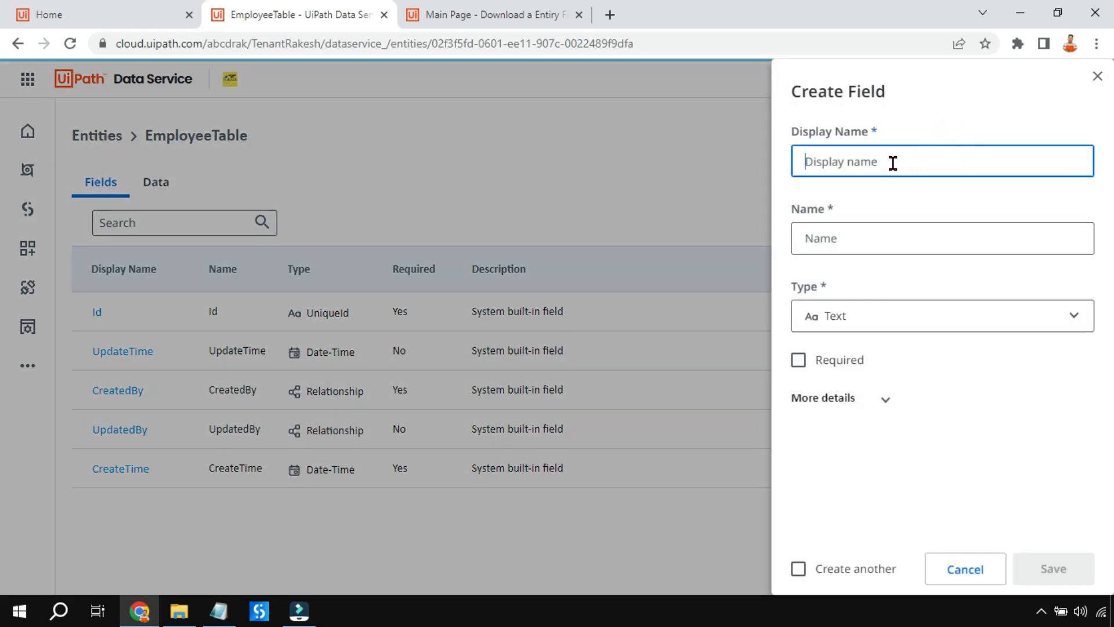
type("Name")
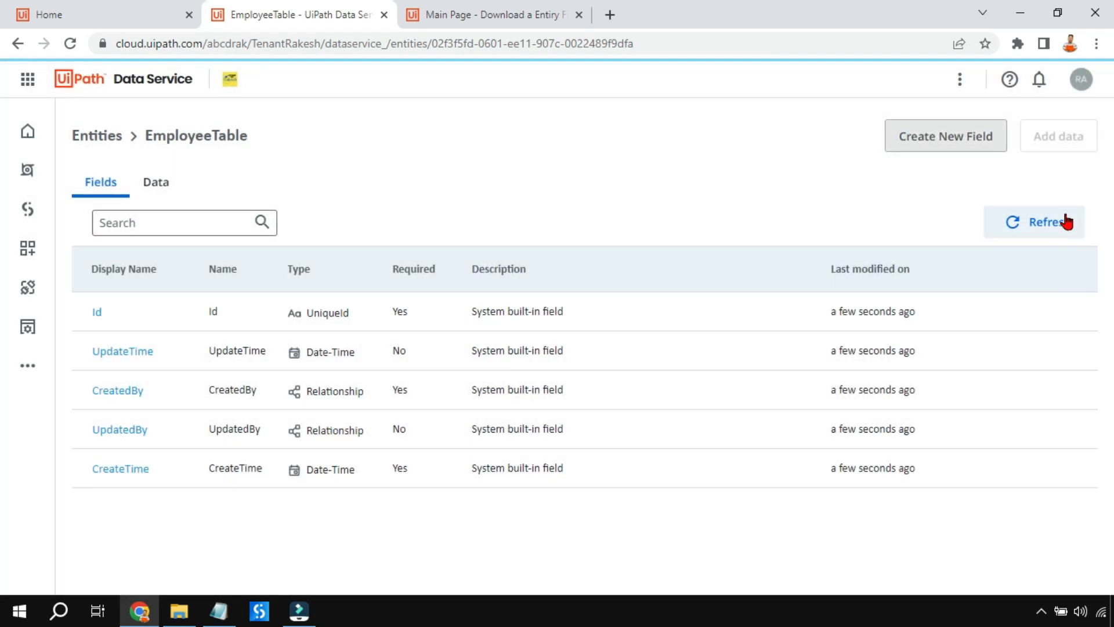
Add a Phone field of Number type to EmployeeTable.
left_click(945, 135)
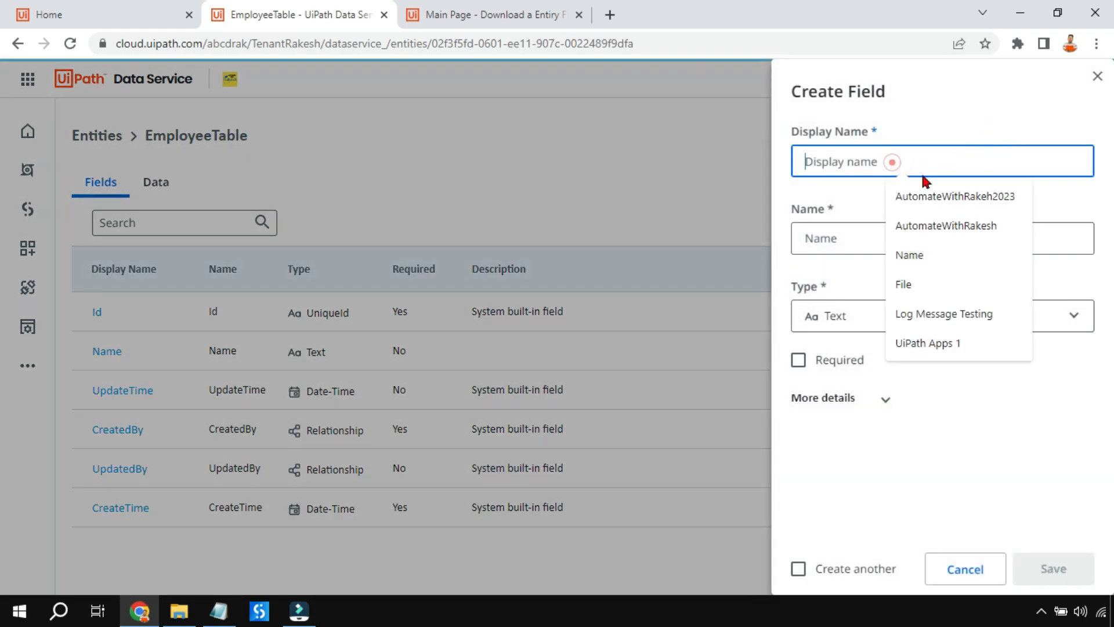
type("Phone")
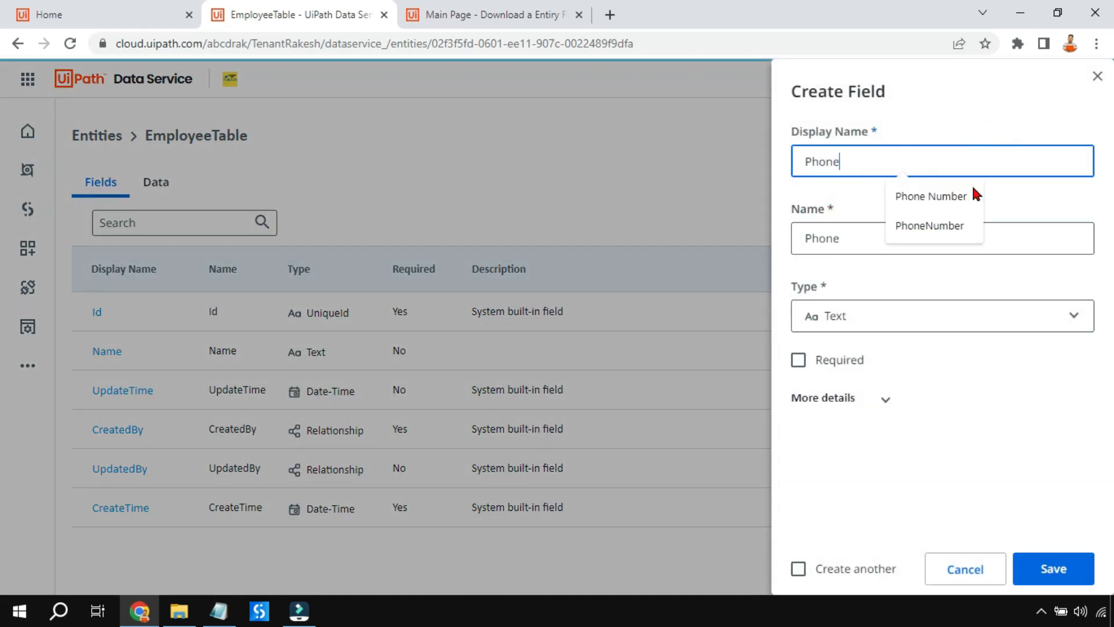
left_click(930, 225)
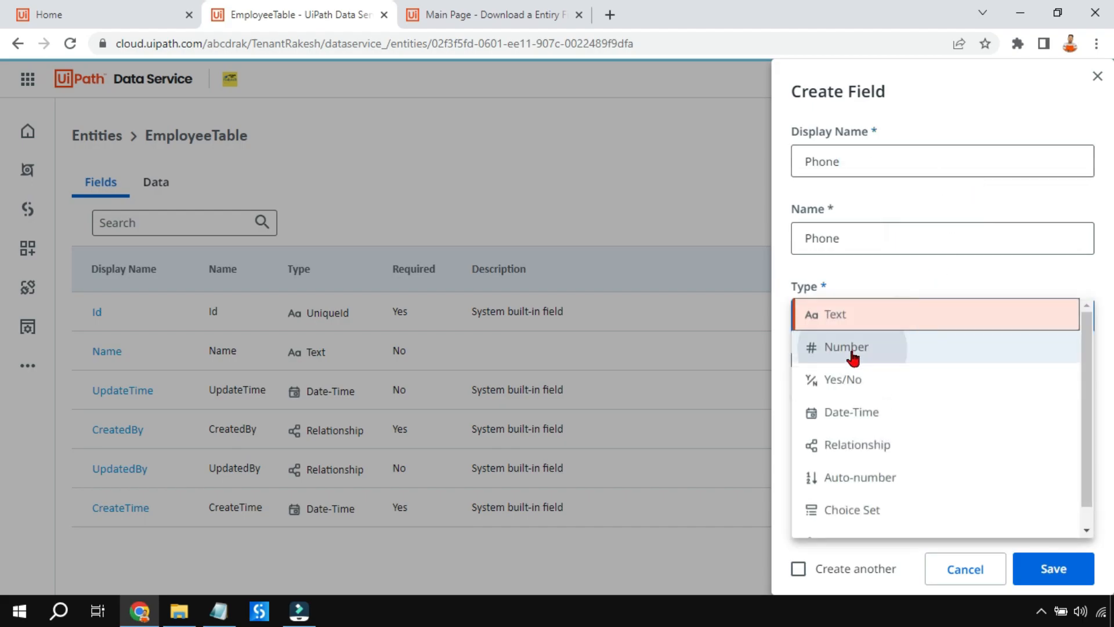
left_click(845, 347)
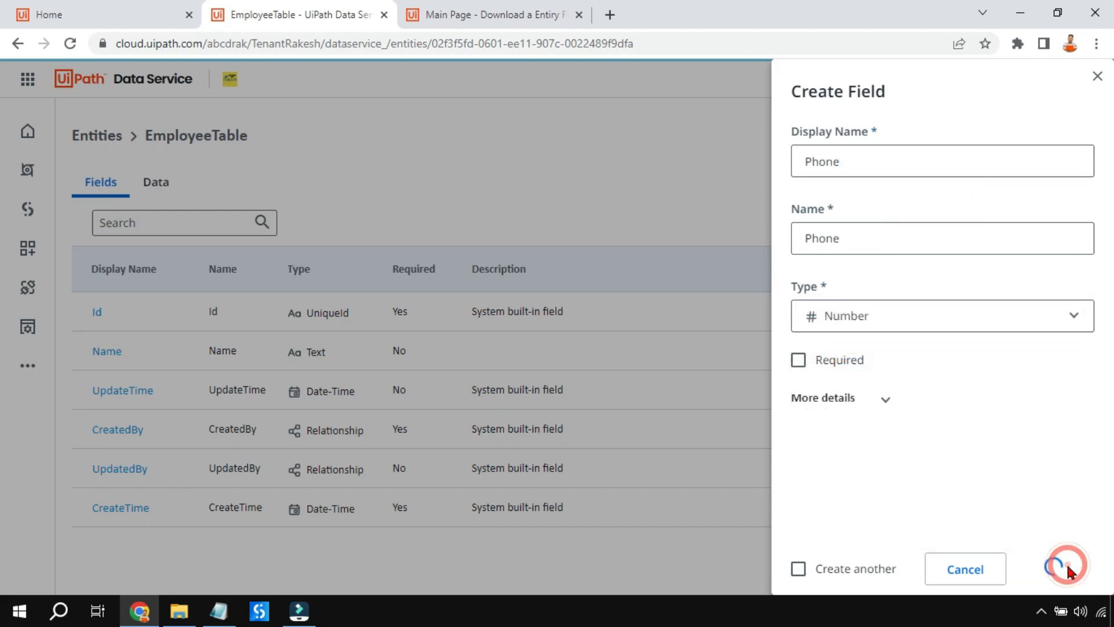
left_click(1050, 563)
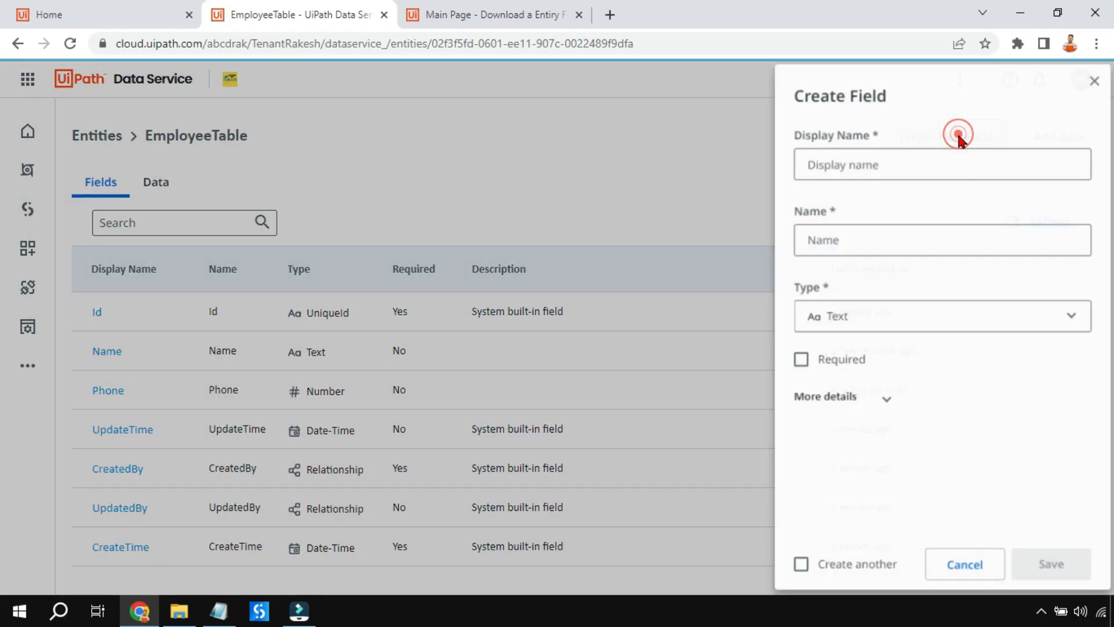
Add an Email Address field of Text type from the name suggestion.
type("Em")
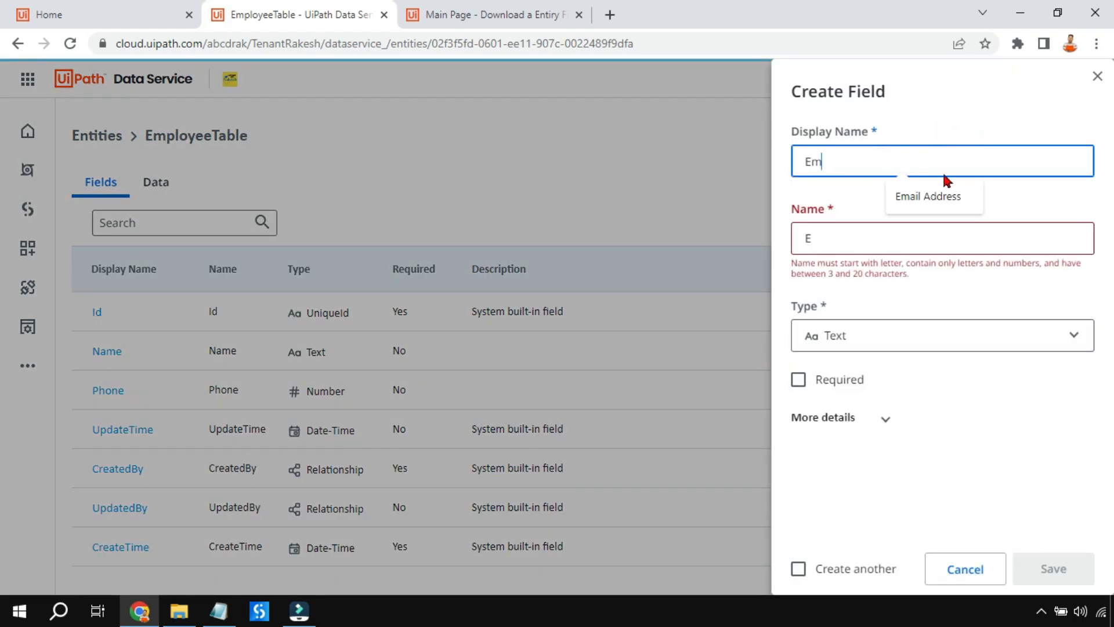
left_click(933, 196)
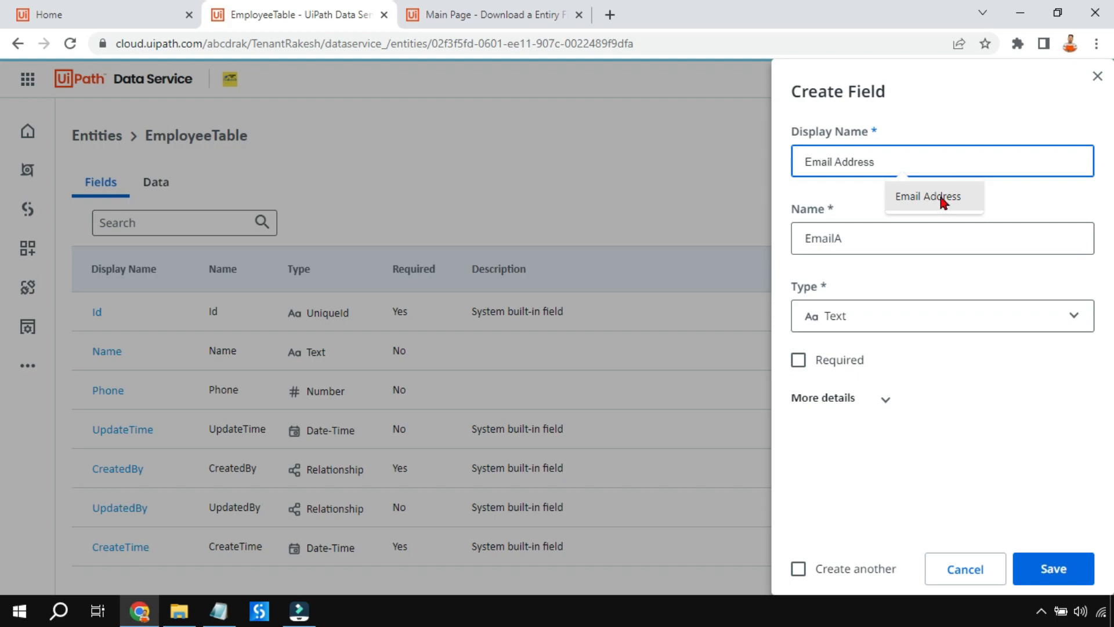
left_click(937, 316)
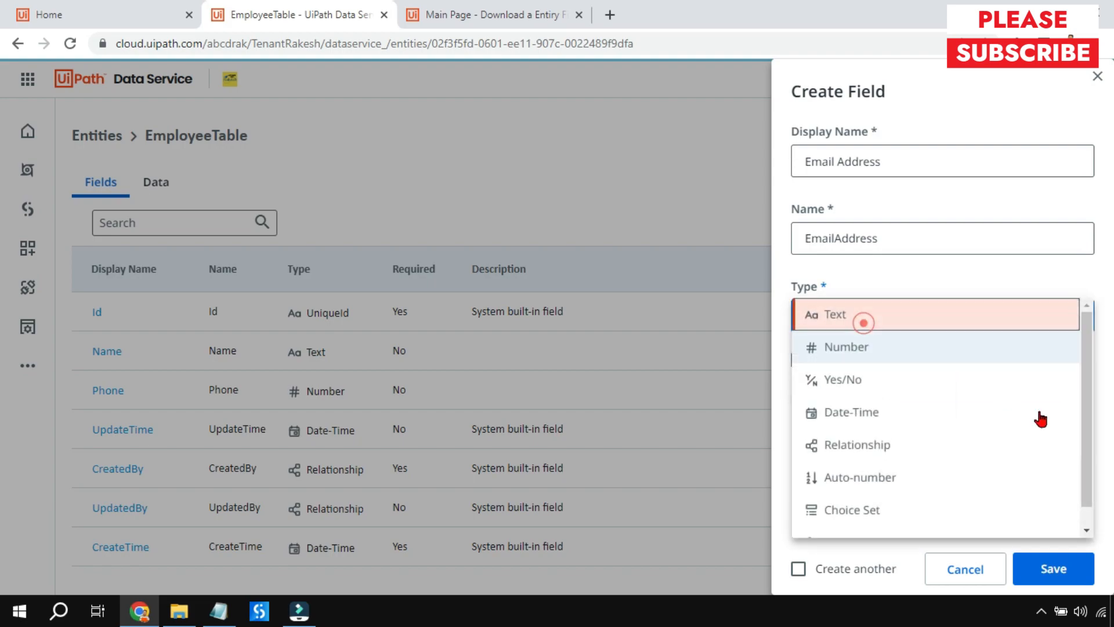
left_click(826, 314)
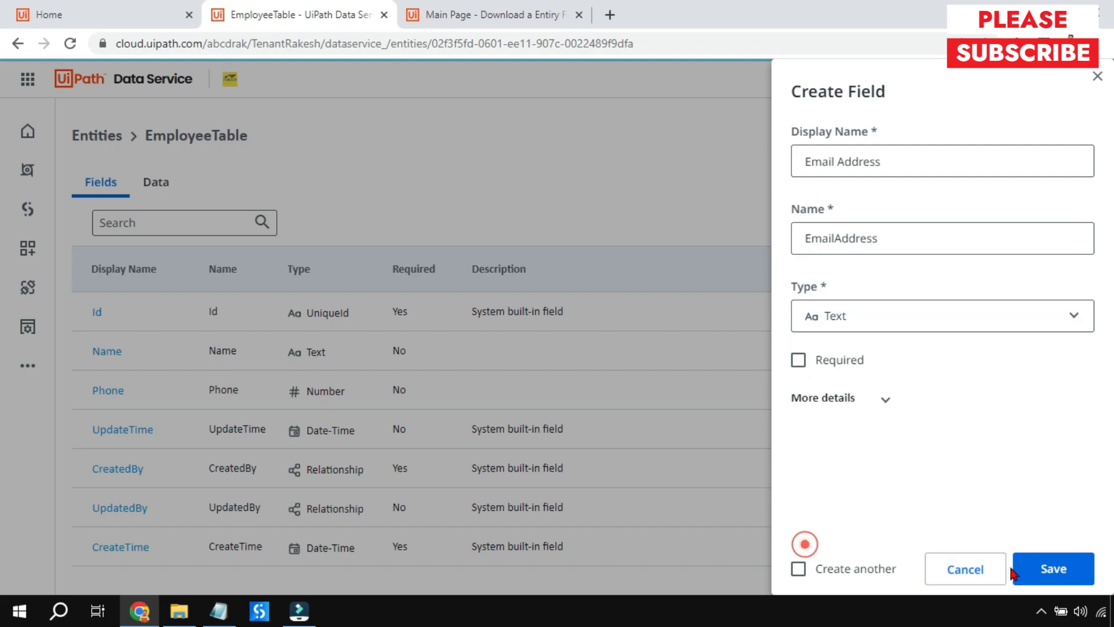
left_click(1052, 569)
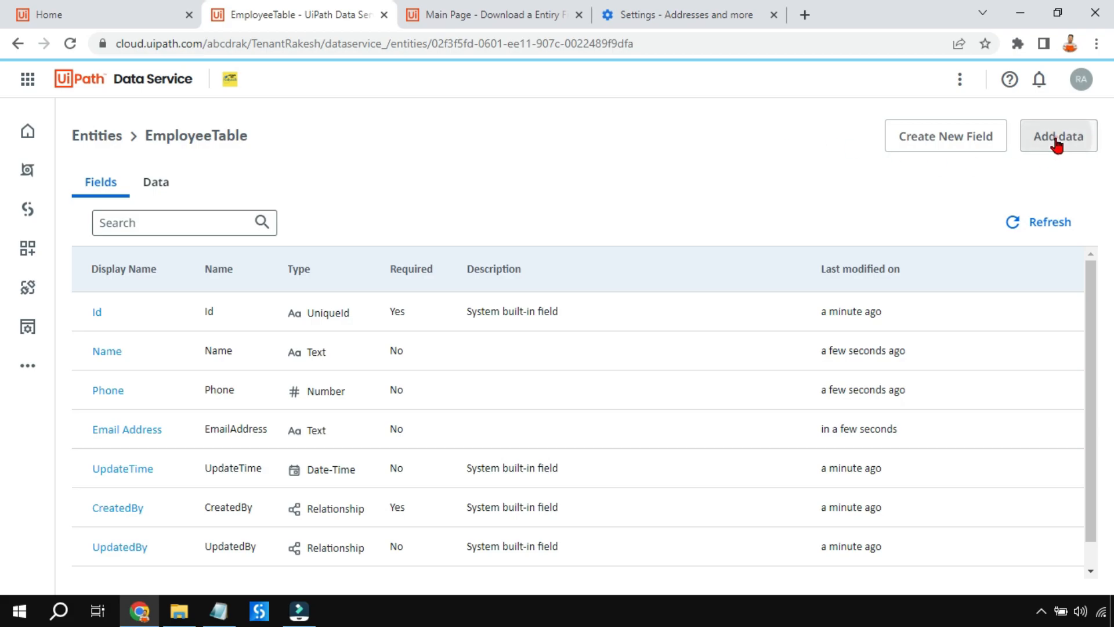
left_click(1057, 136)
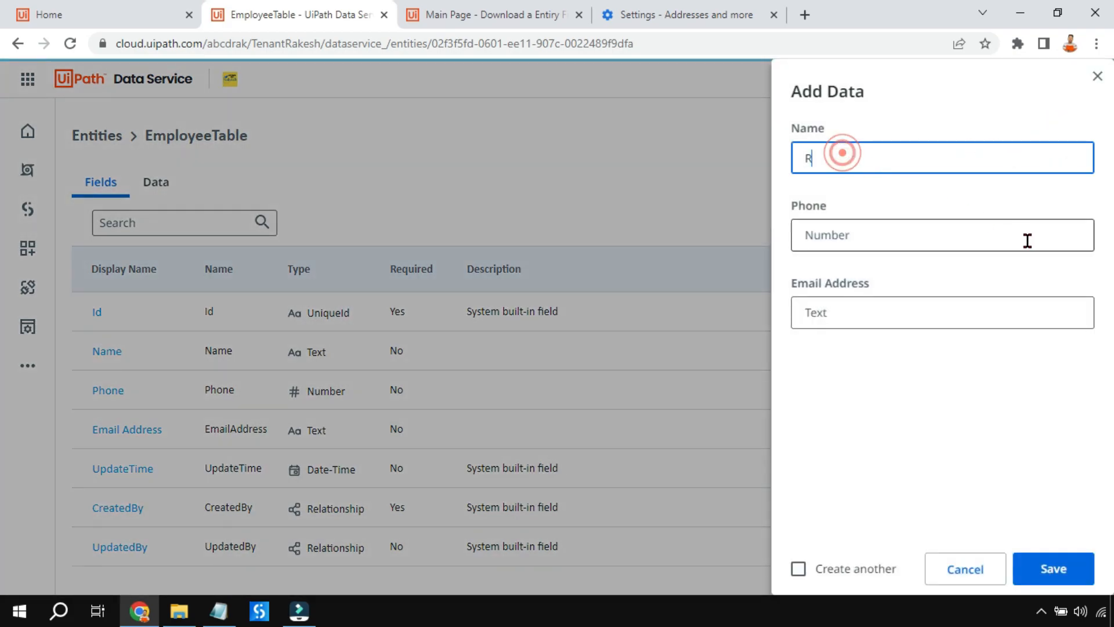
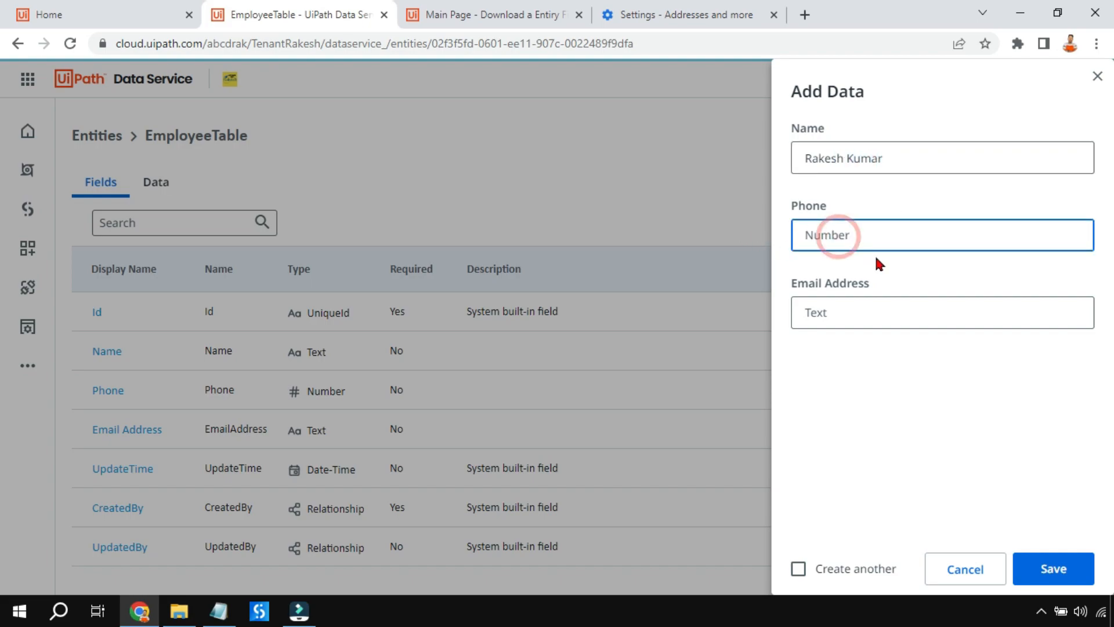
type("123456789")
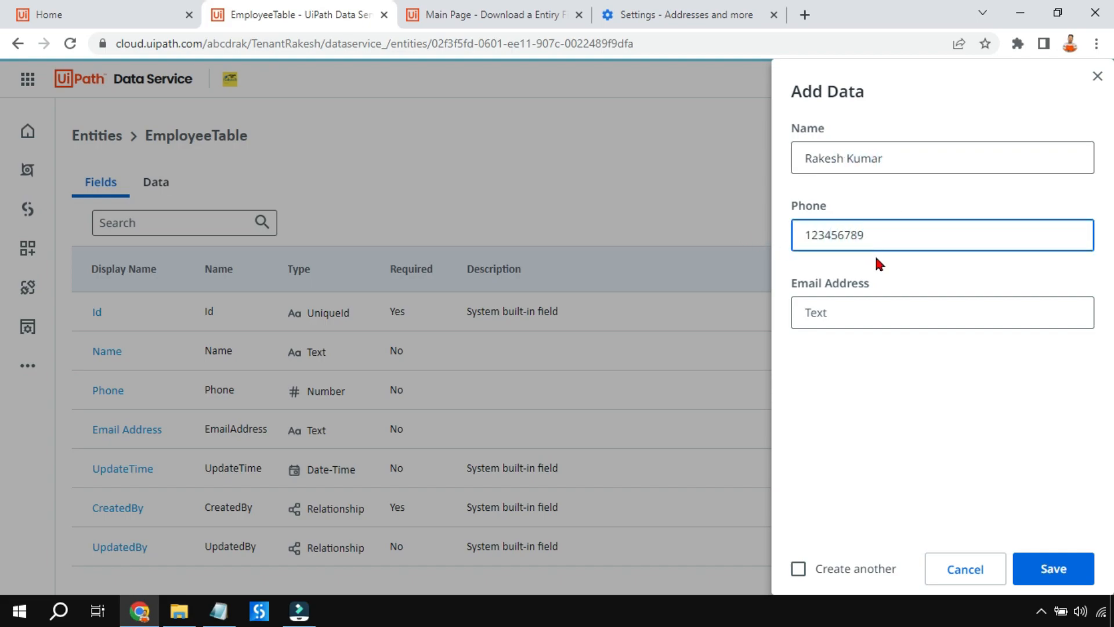
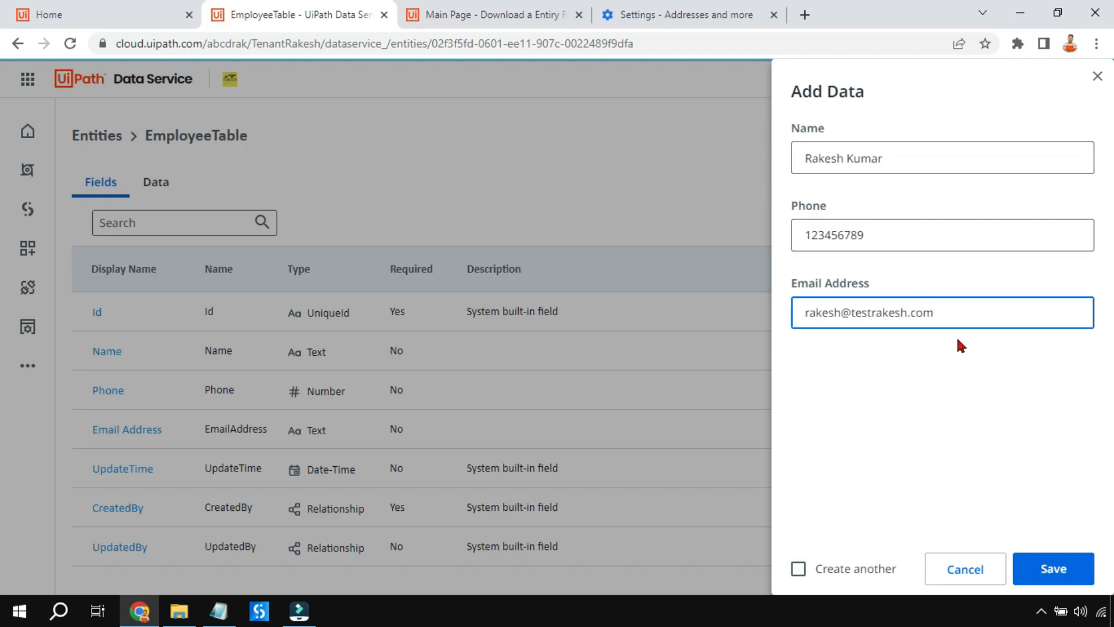
mouse_move(928, 370)
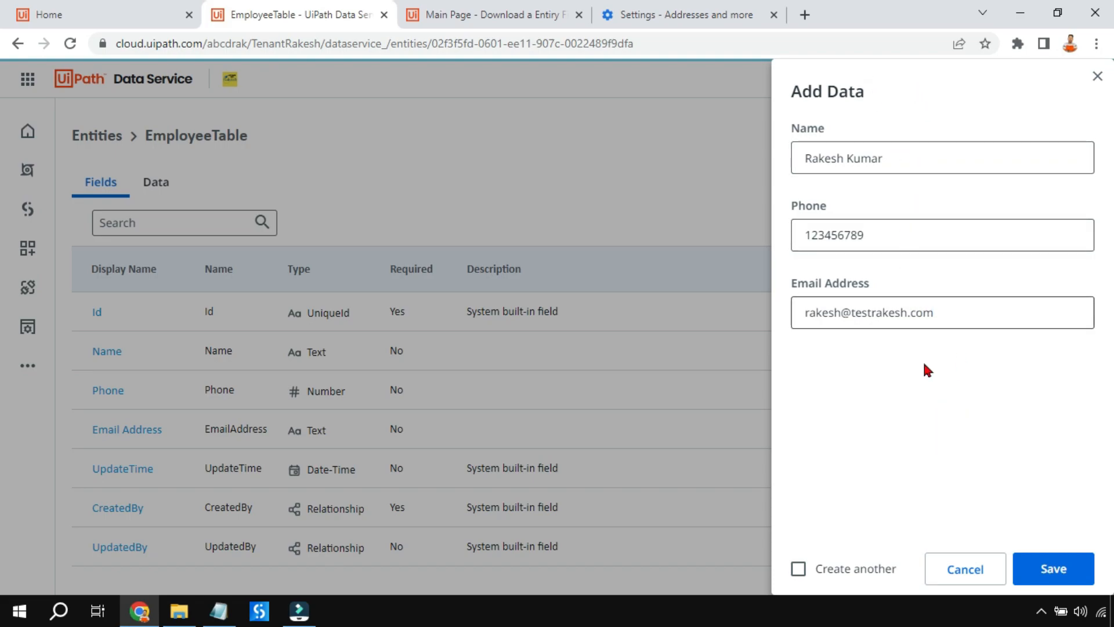
left_click(1053, 569)
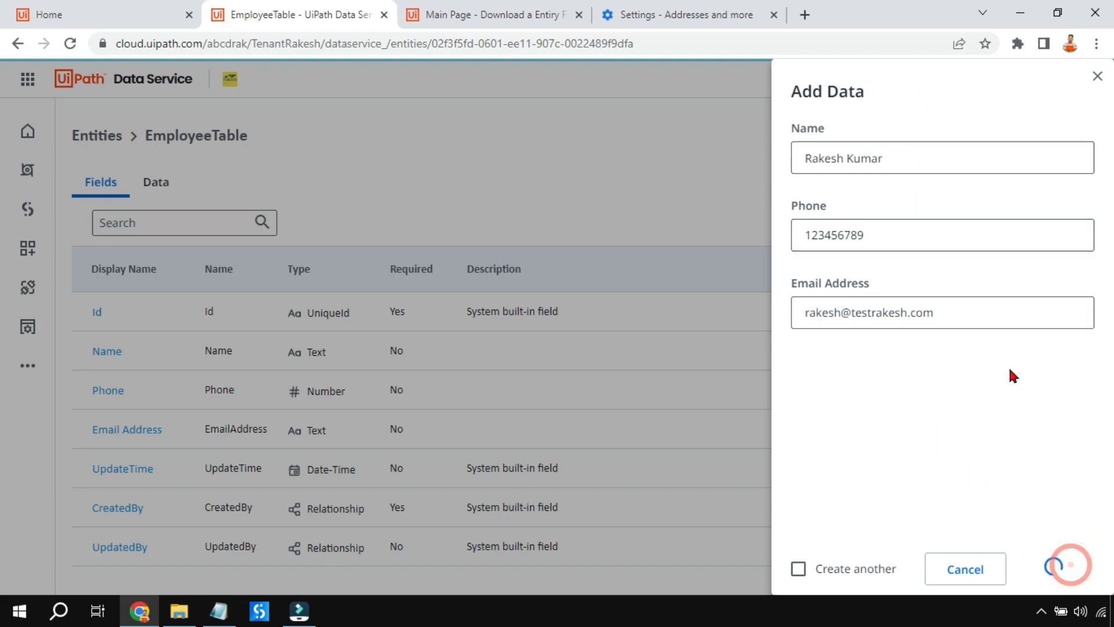
left_click(1068, 564)
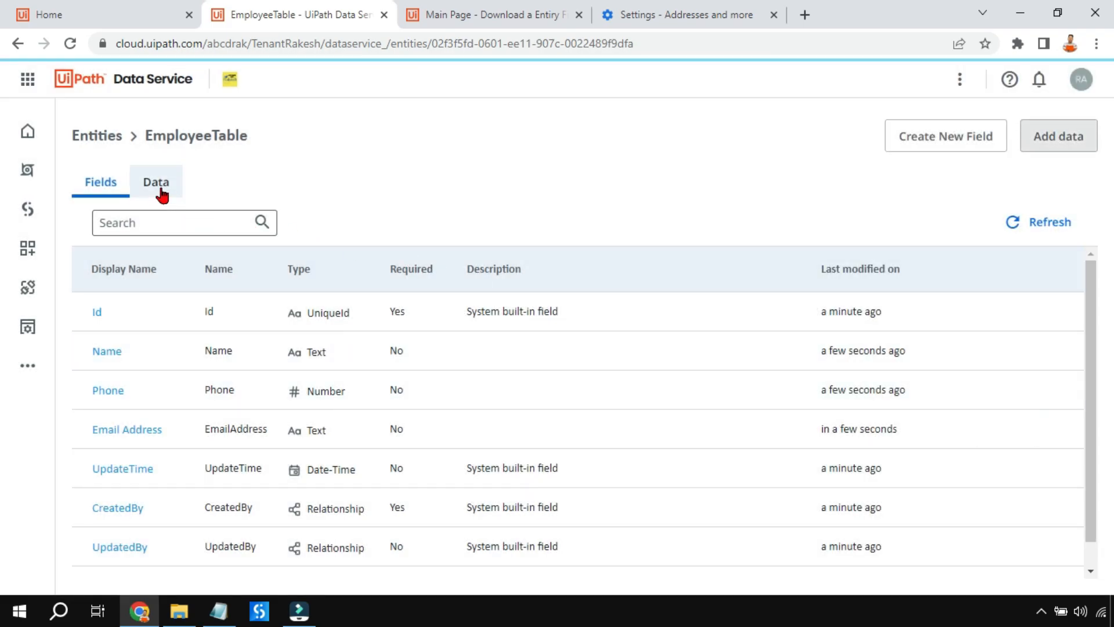
View EmployeeTable's saved record in the Data tab, then return to App Studio.
left_click(156, 181)
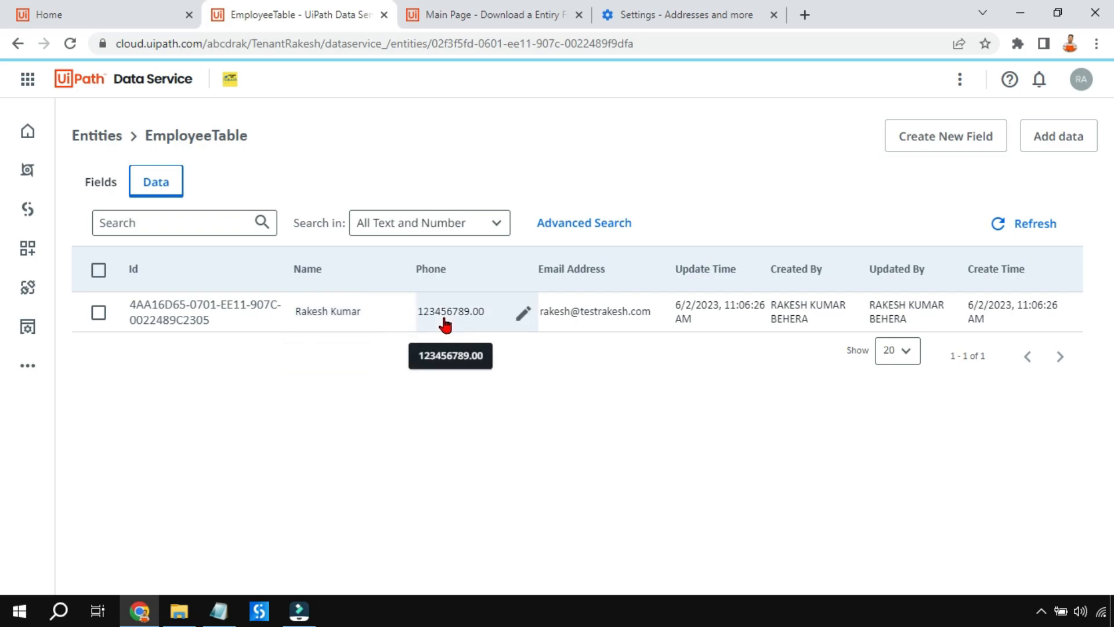
mouse_move(1058, 136)
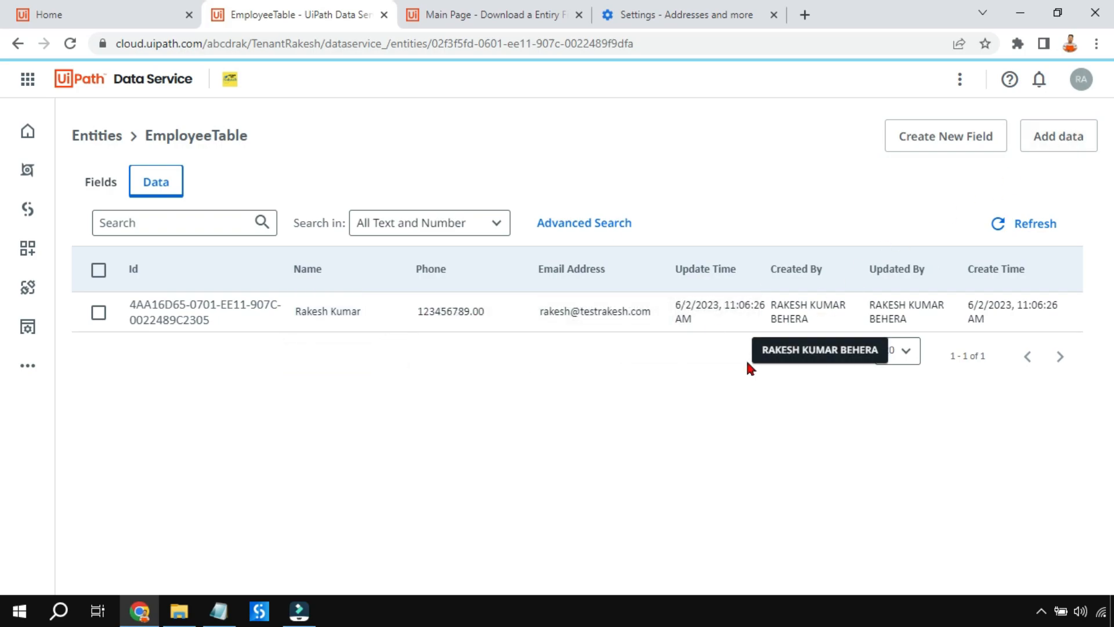
left_click(490, 14)
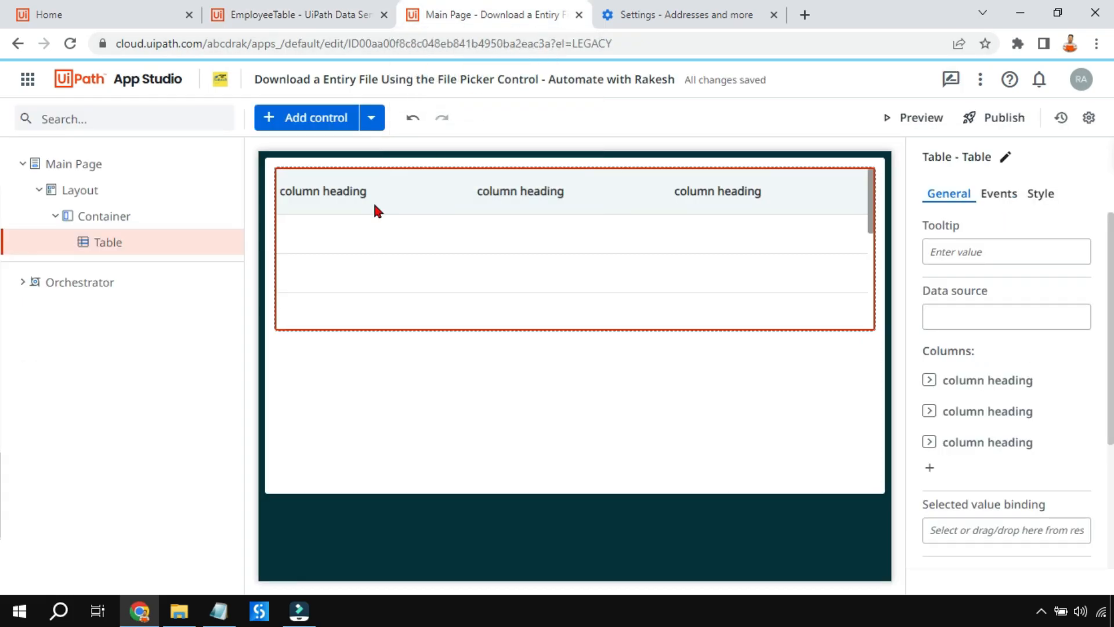
mouse_move(335, 241)
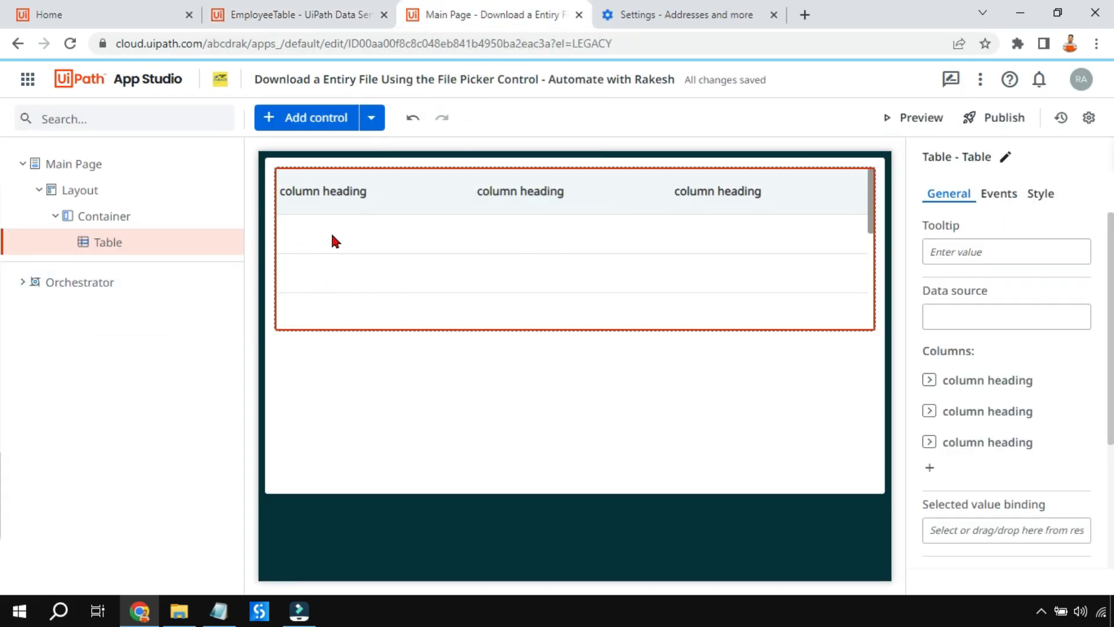
mouse_move(370, 117)
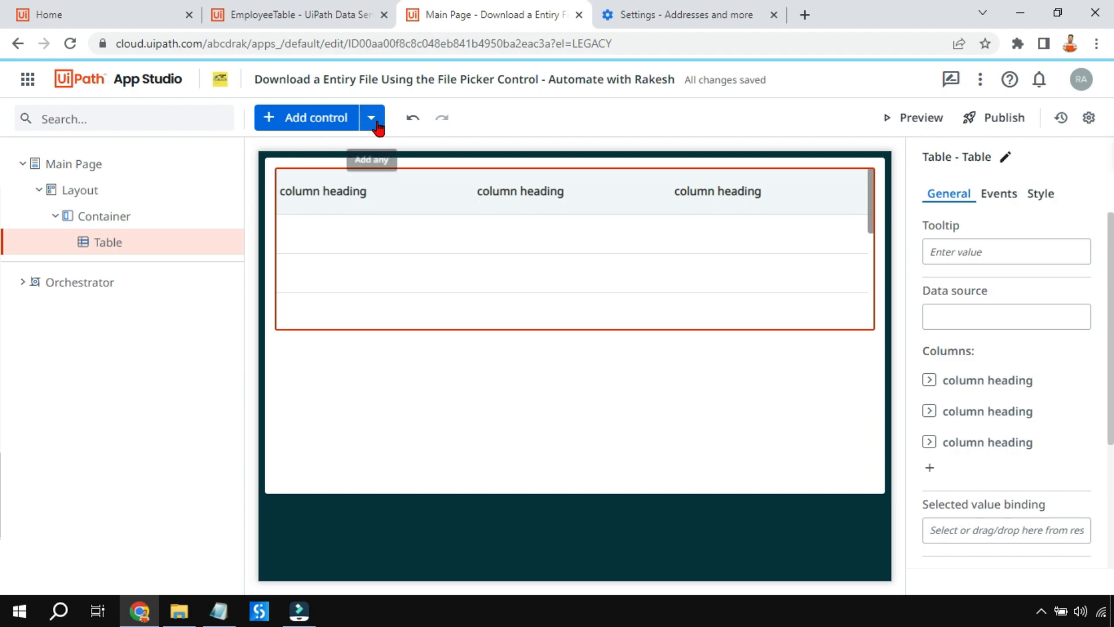
Open the Add entity dialog and tick EmployeeTable to preview its fields.
left_click(371, 117)
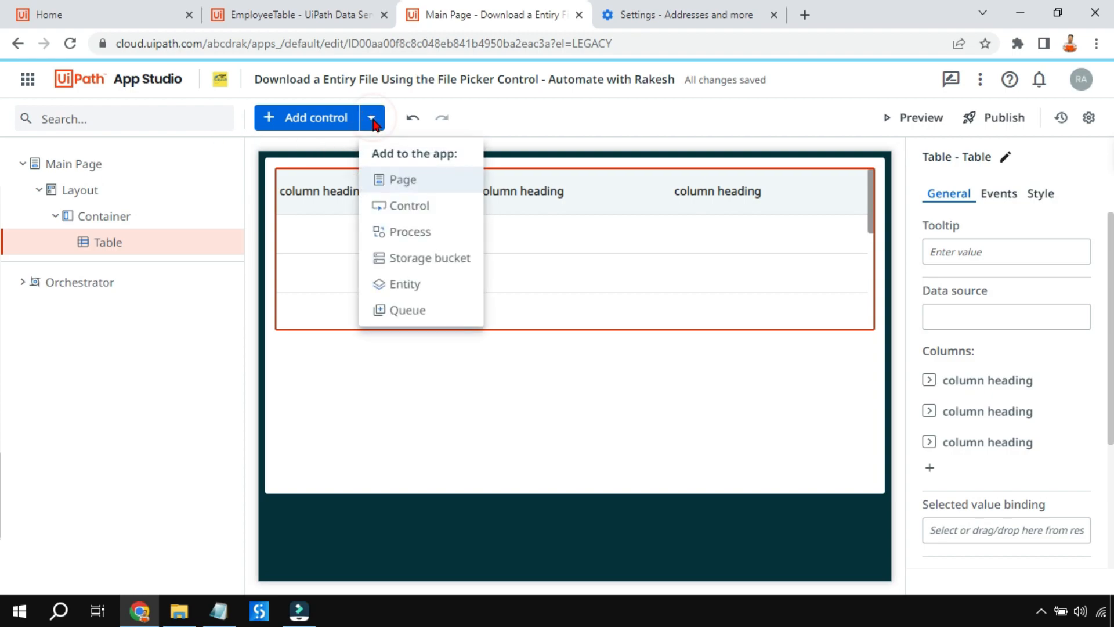
mouse_move(382, 142)
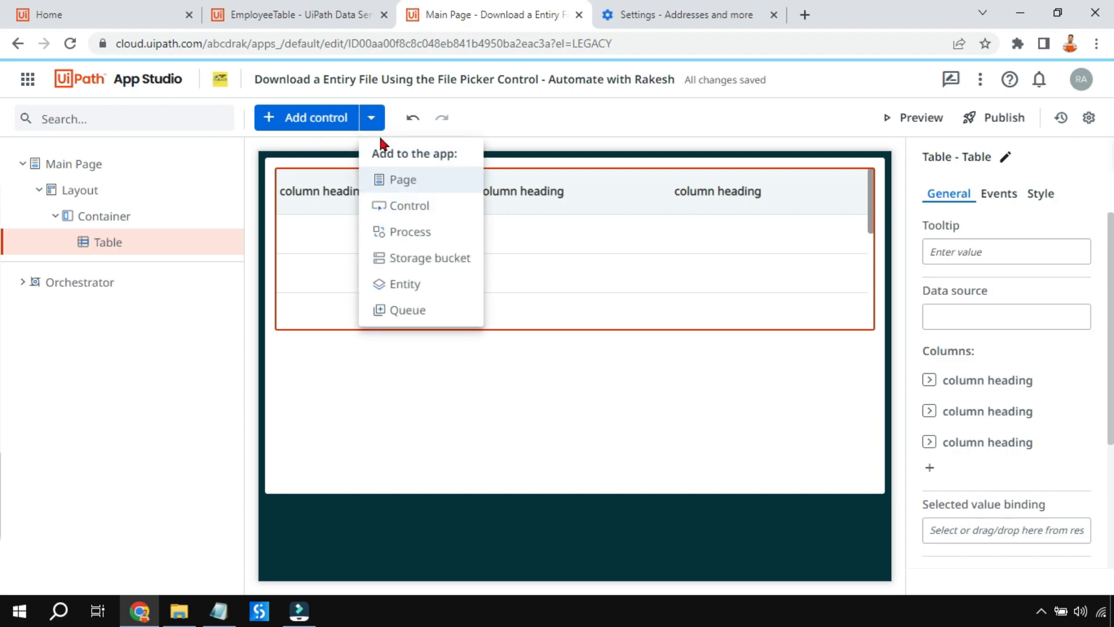
mouse_move(404, 284)
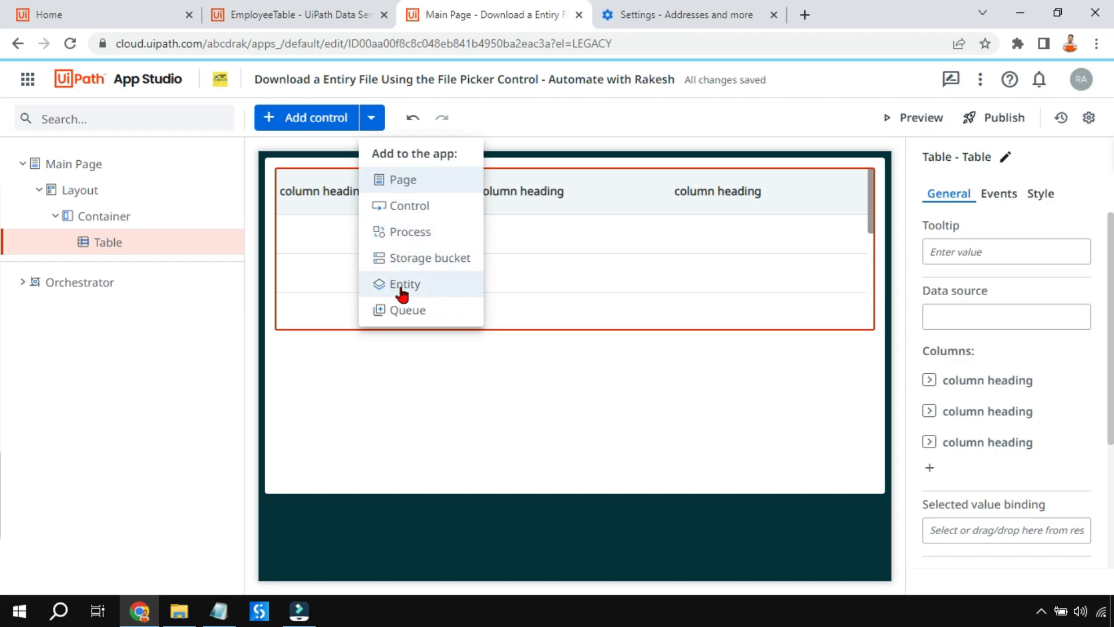
left_click(405, 284)
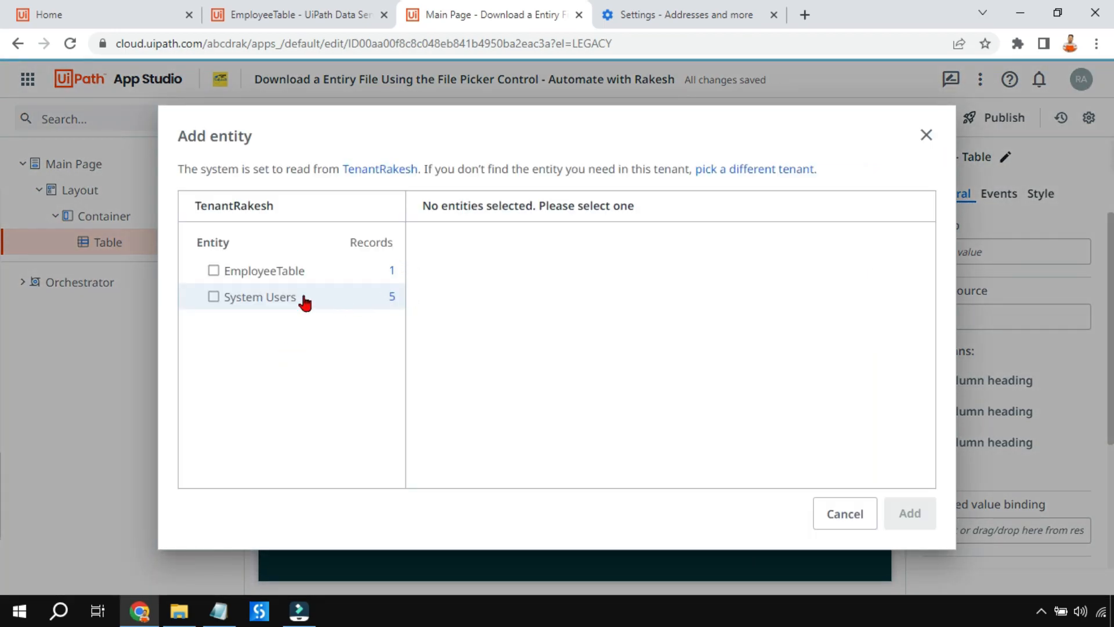
left_click(213, 271)
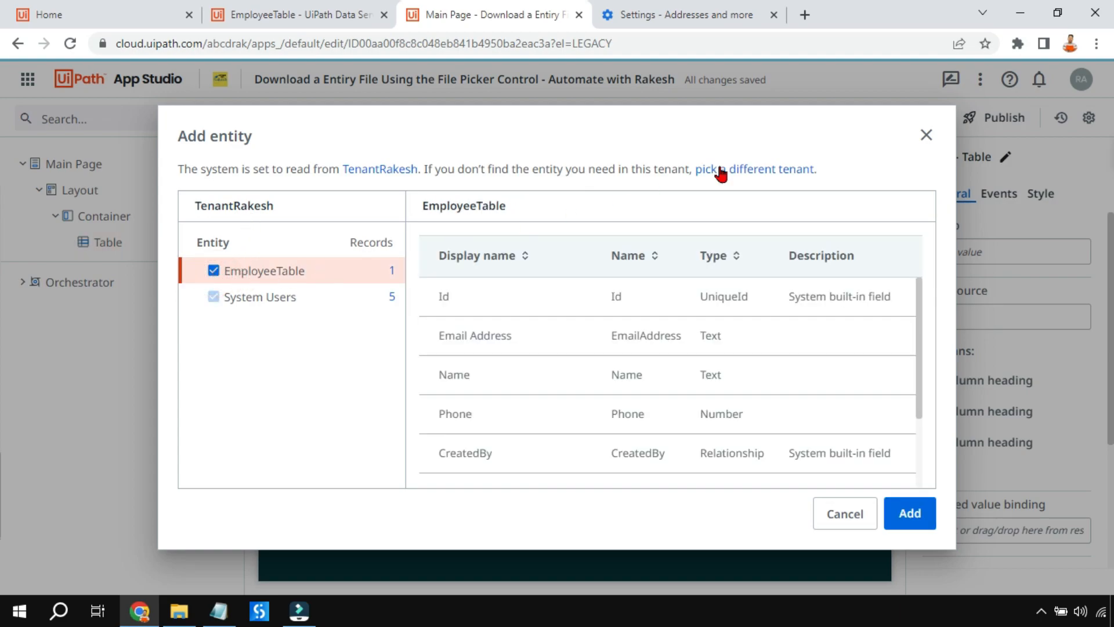
mouse_move(756, 169)
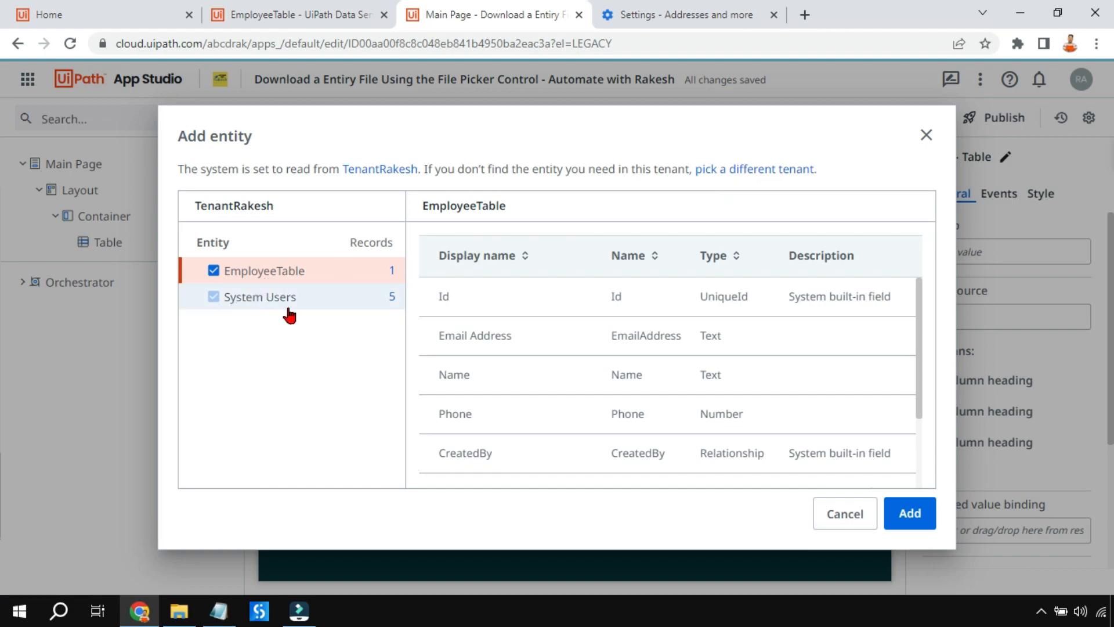
mouse_move(357, 299)
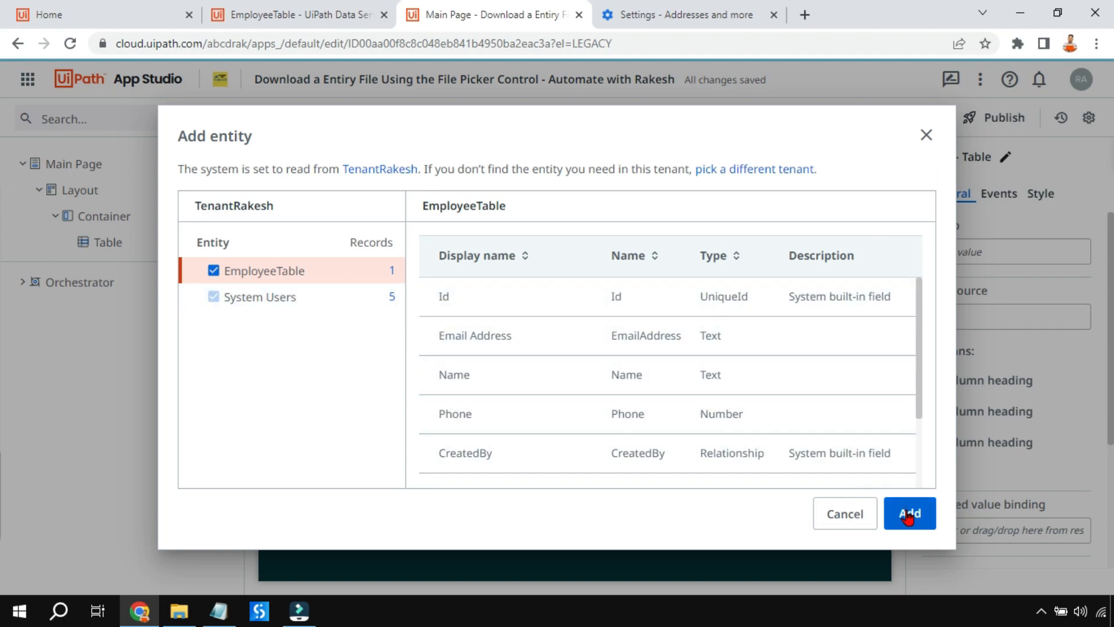
Add EmployeeTable to the app and select the Table on the Main Page.
left_click(909, 513)
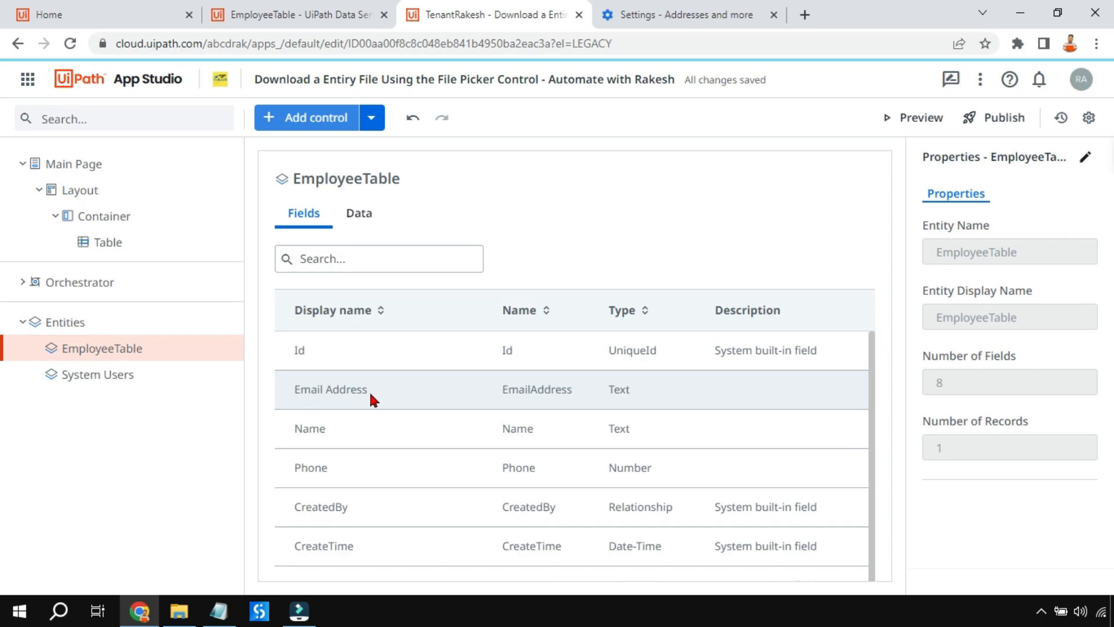
mouse_move(110, 359)
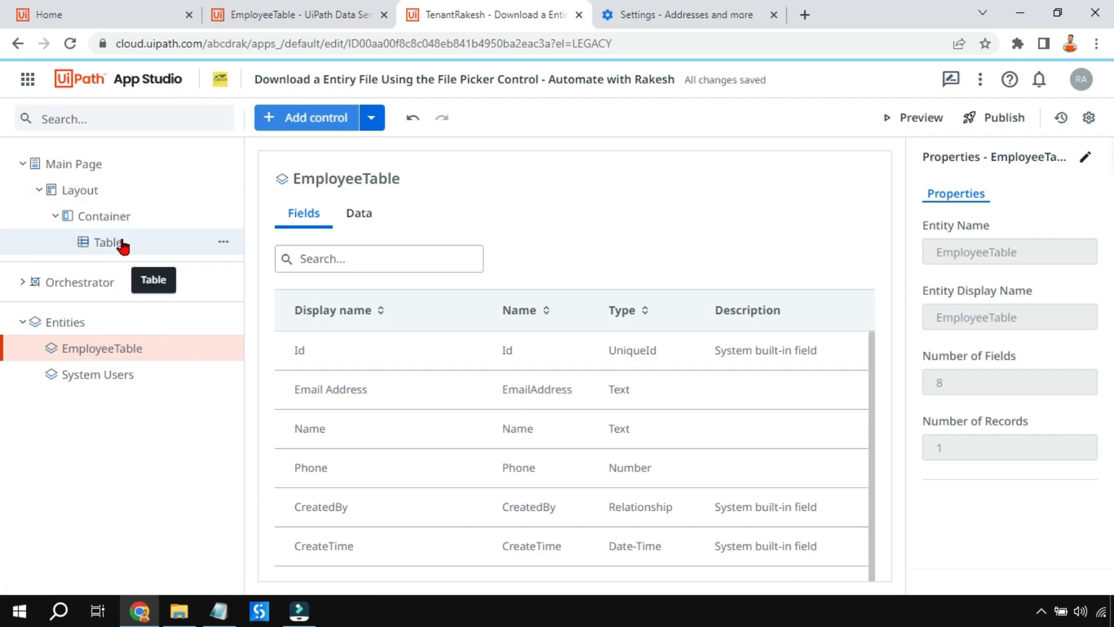
left_click(74, 163)
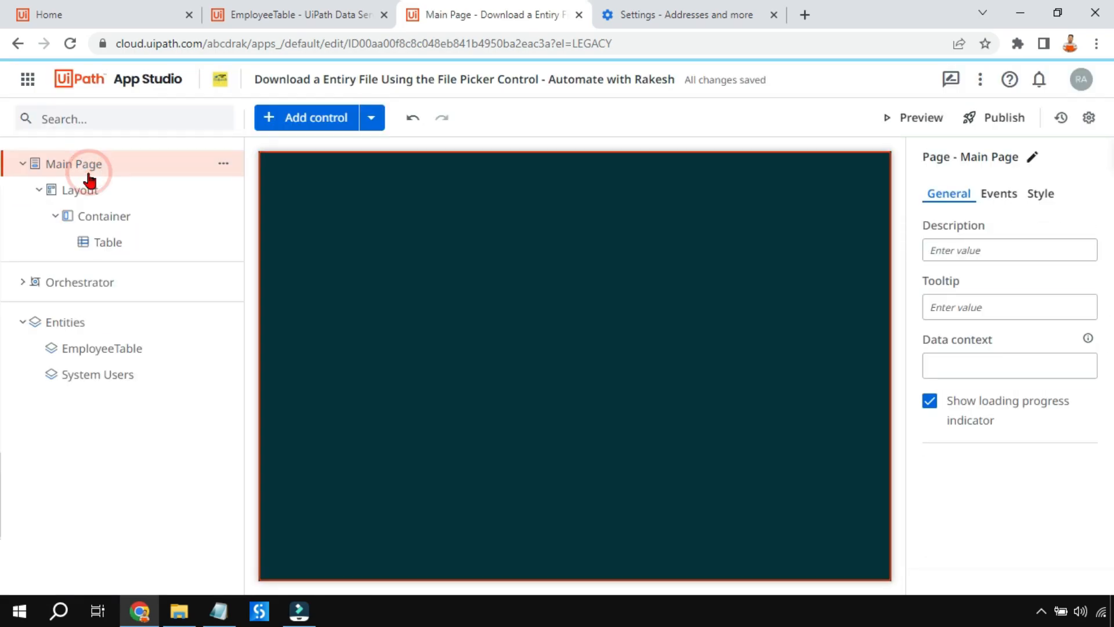
left_click(108, 241)
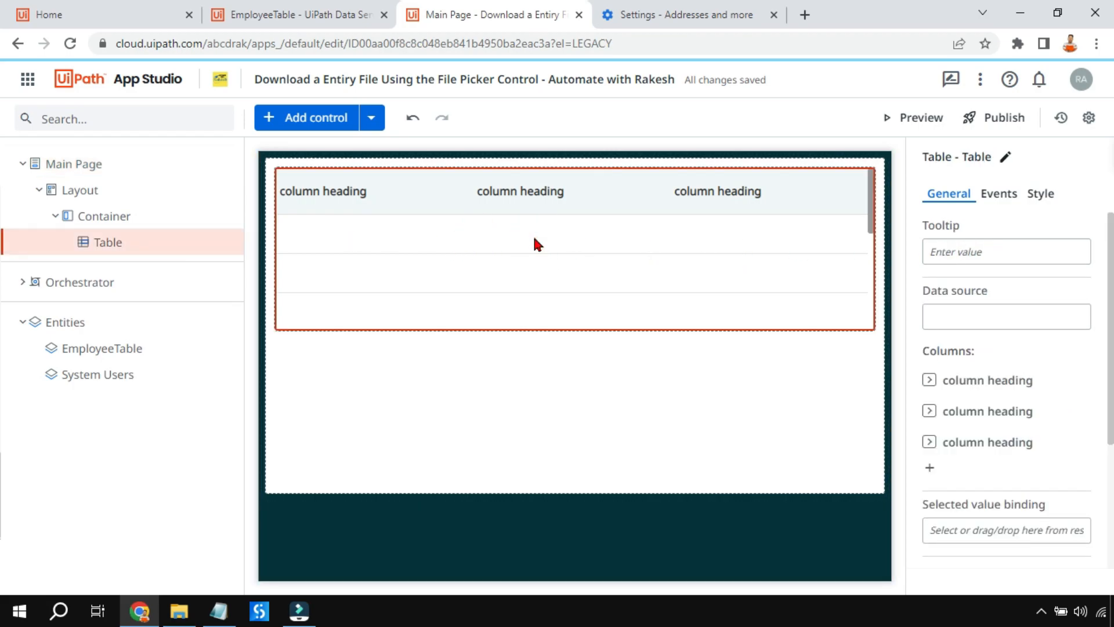
Set the table's data source to =EmployeeTable from the Resources panel.
left_click(1004, 316)
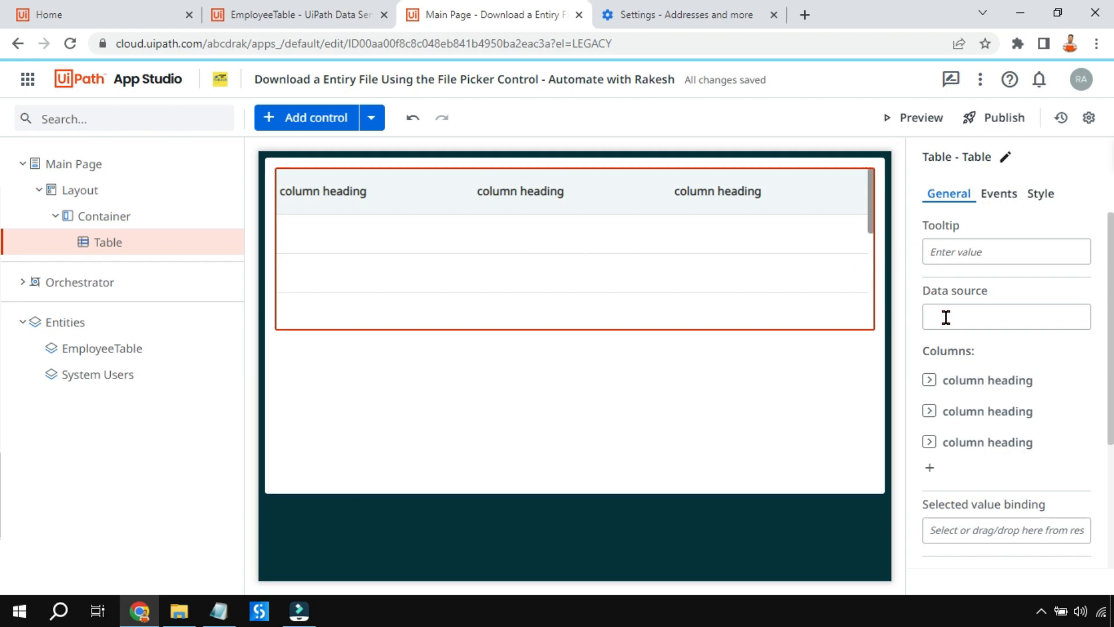
left_click(1007, 316)
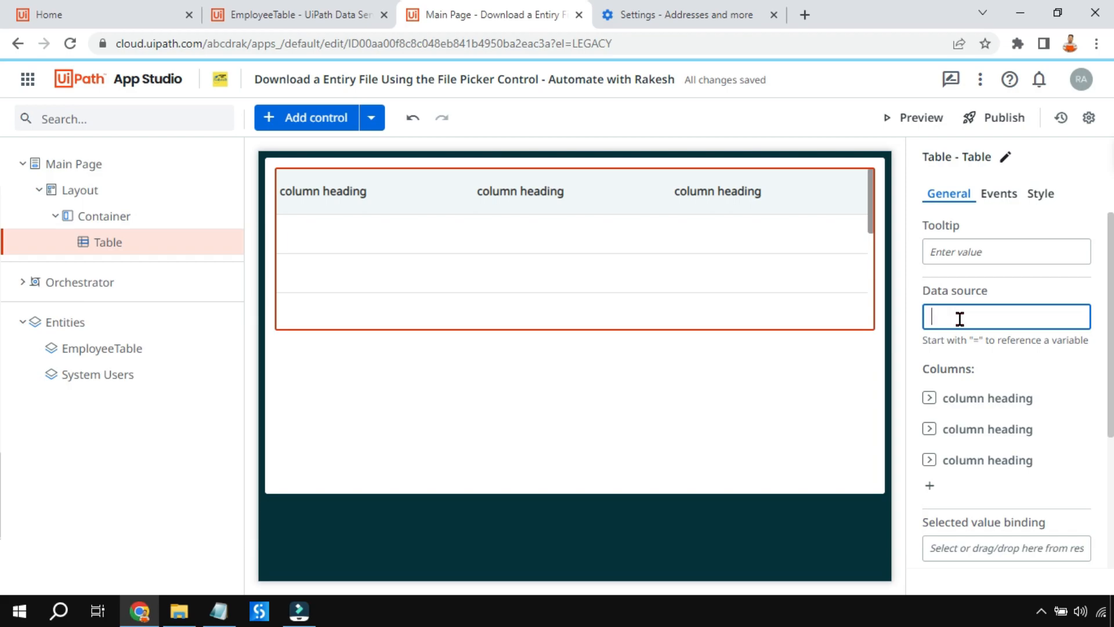
type("= EmployeeTable")
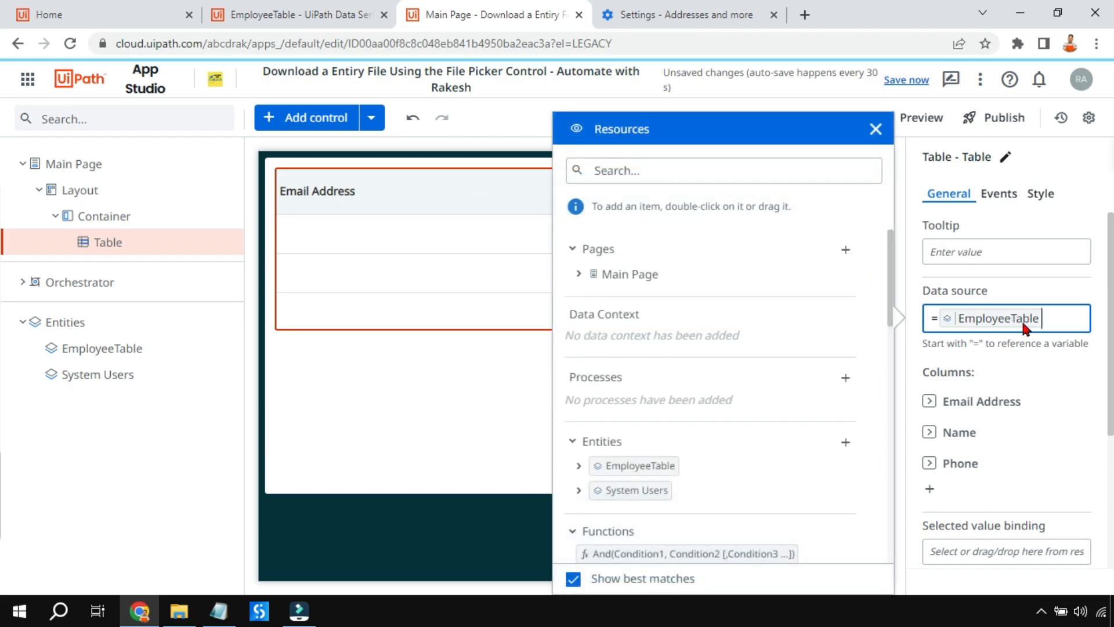
left_click(875, 128)
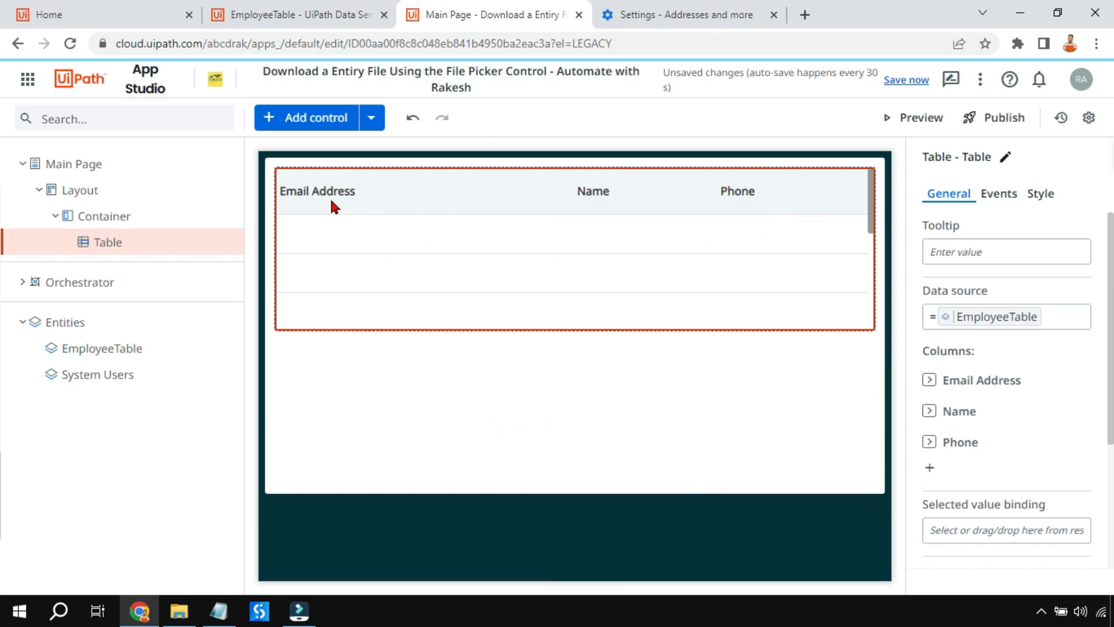
mouse_move(729, 196)
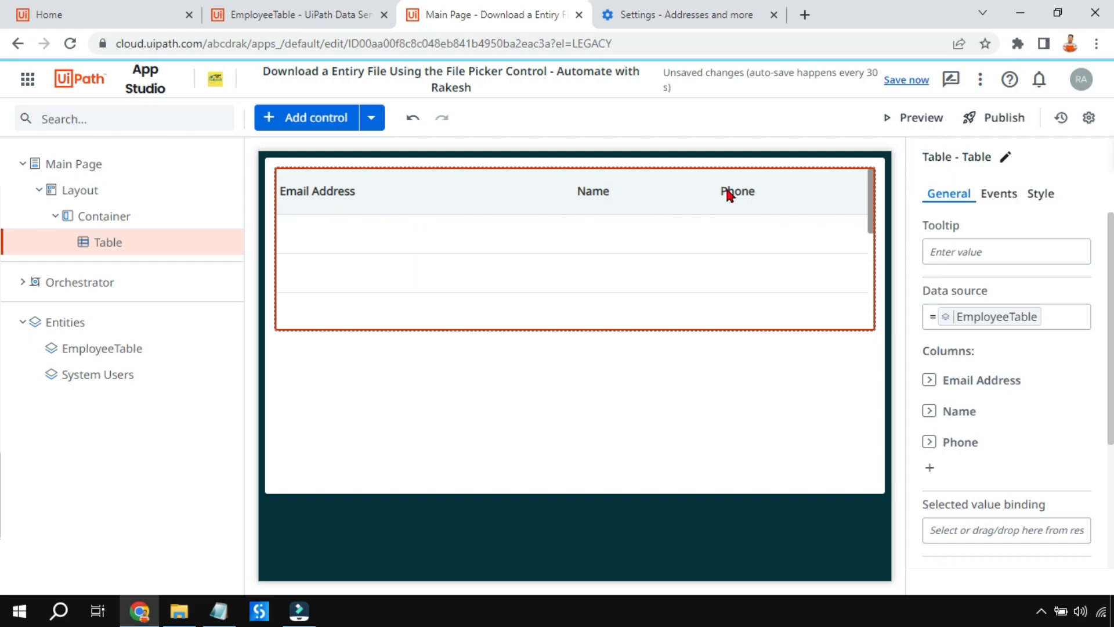
mouse_move(601, 205)
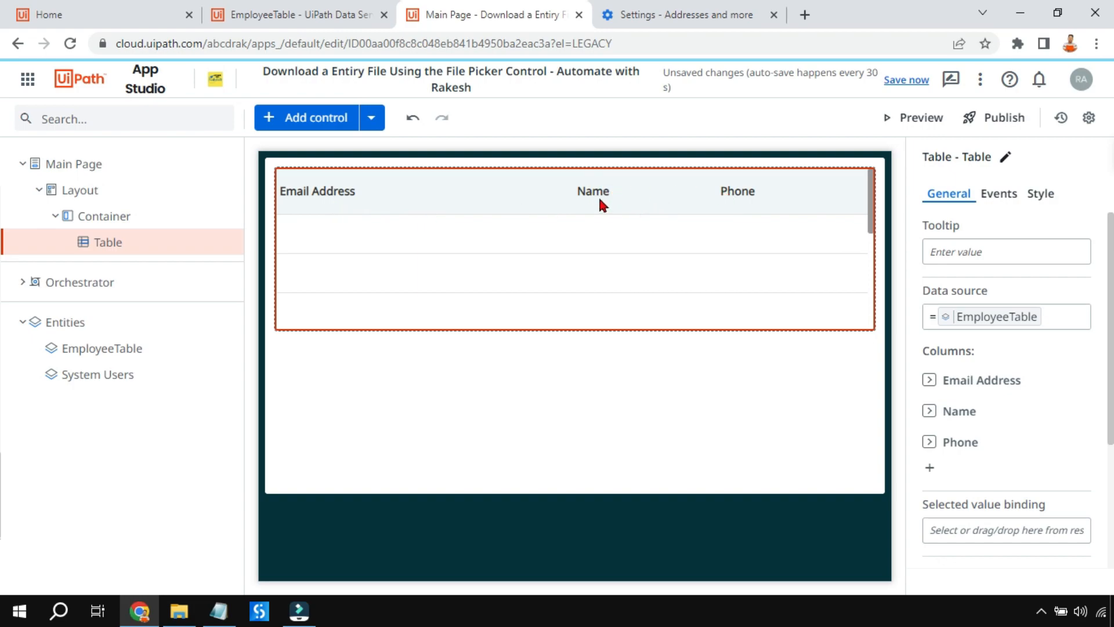
mouse_move(379, 202)
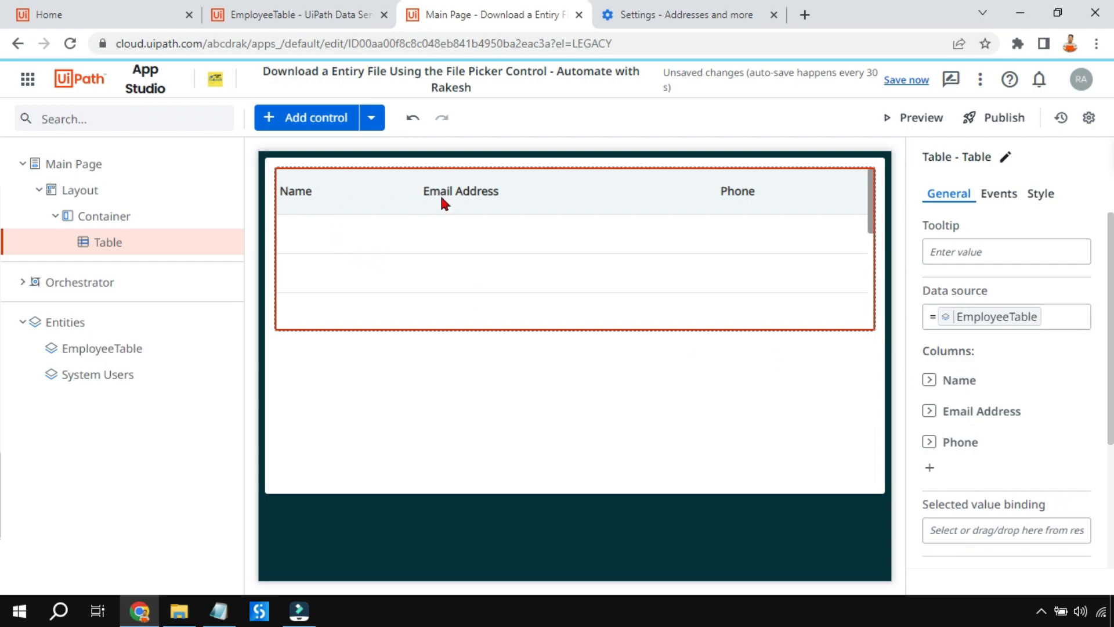
mouse_move(798, 206)
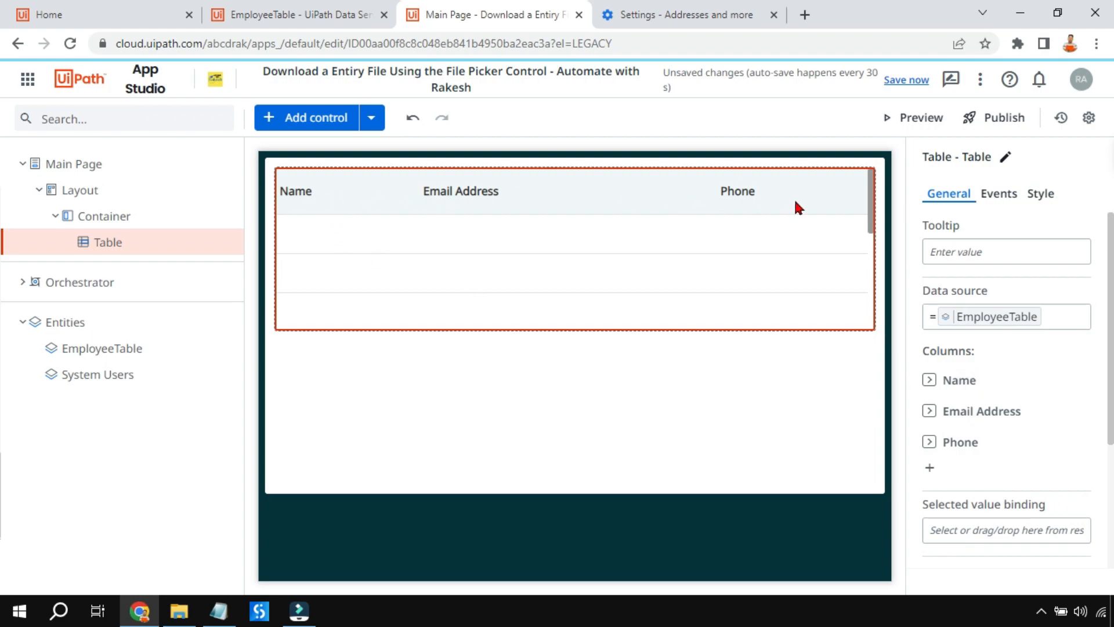
mouse_move(838, 214)
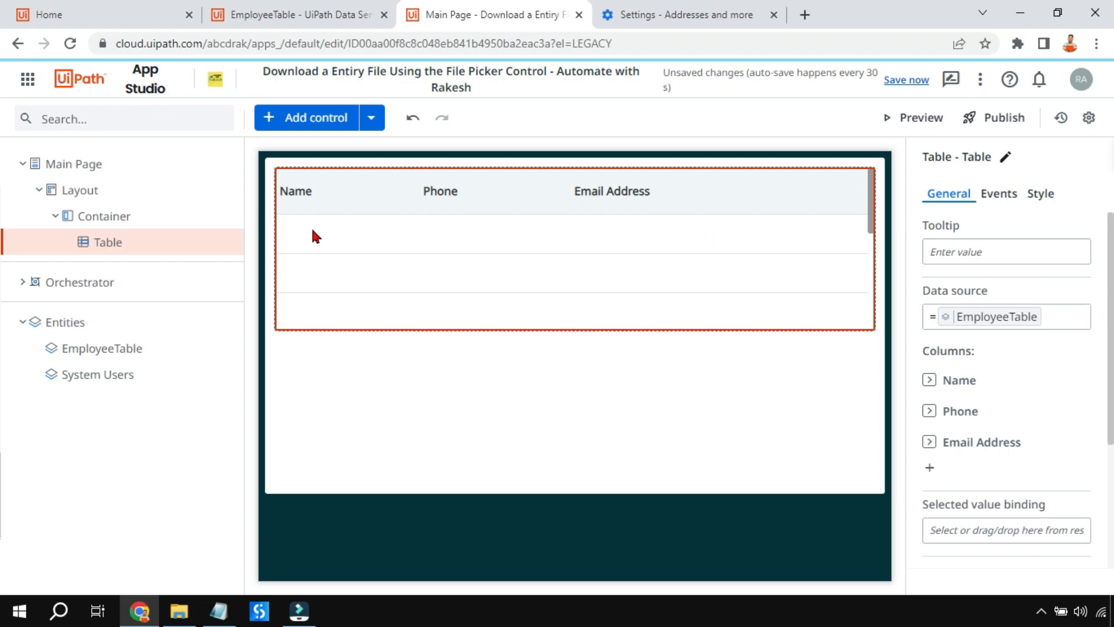
mouse_move(788, 235)
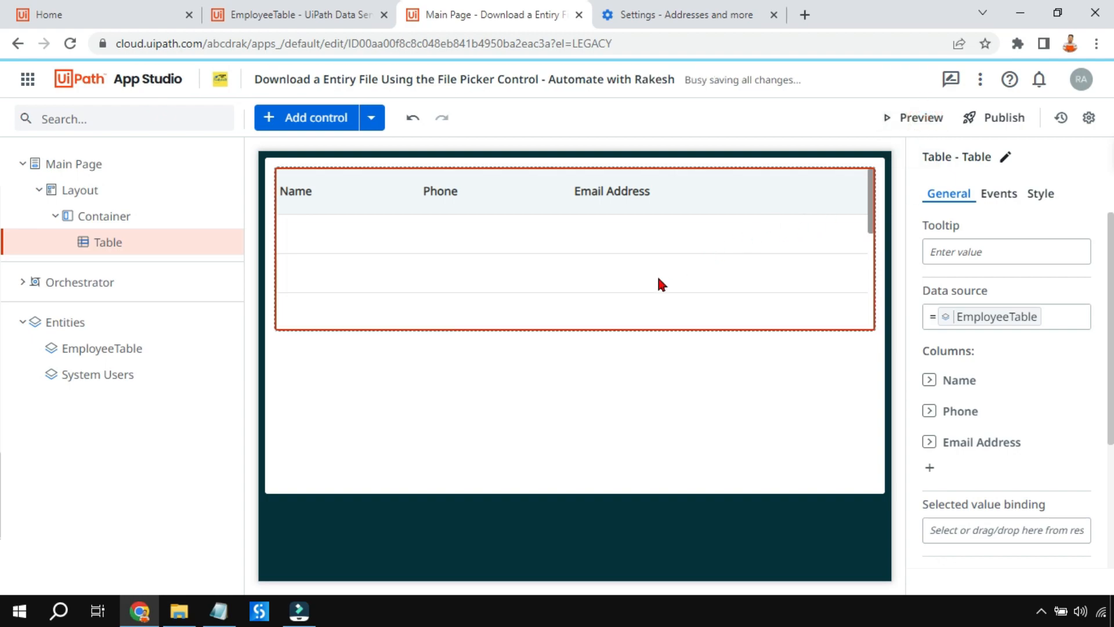
left_click(919, 117)
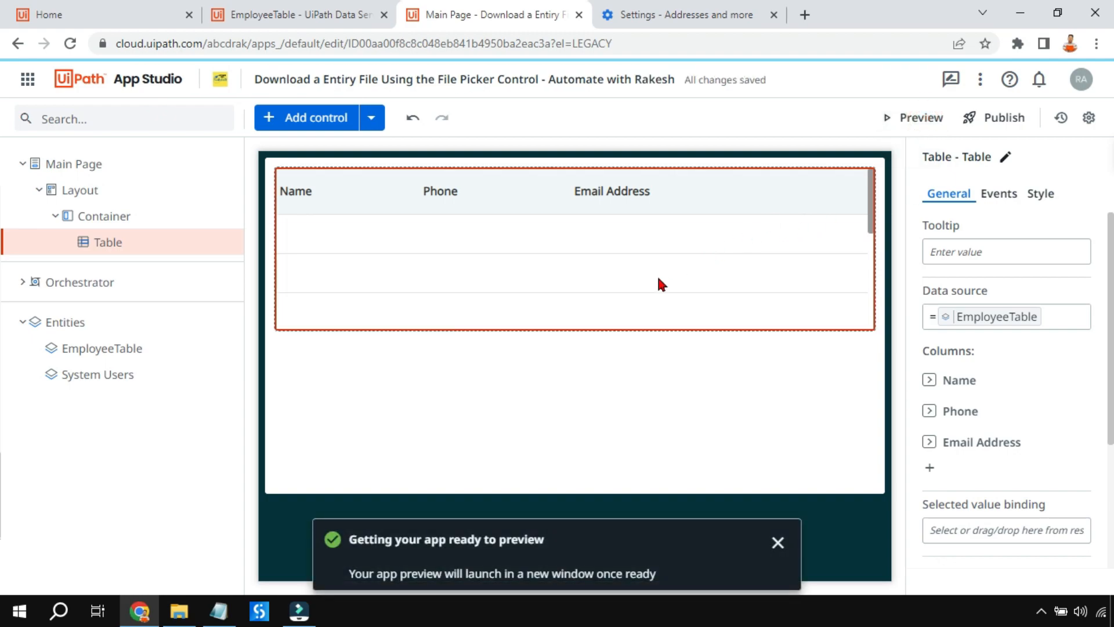
left_click(919, 118)
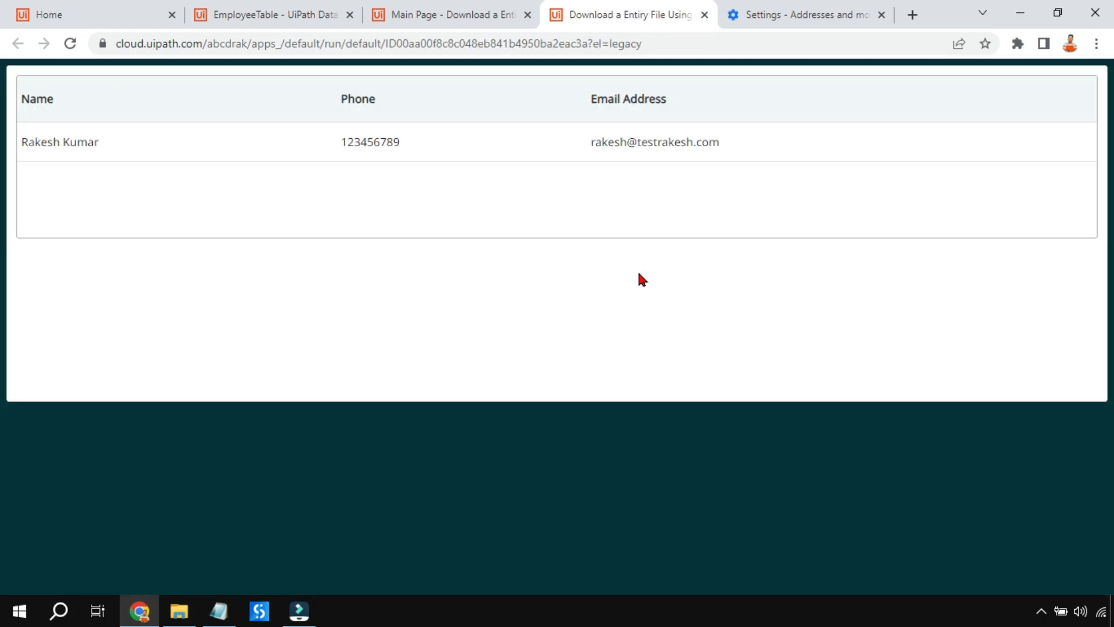
mouse_move(44, 167)
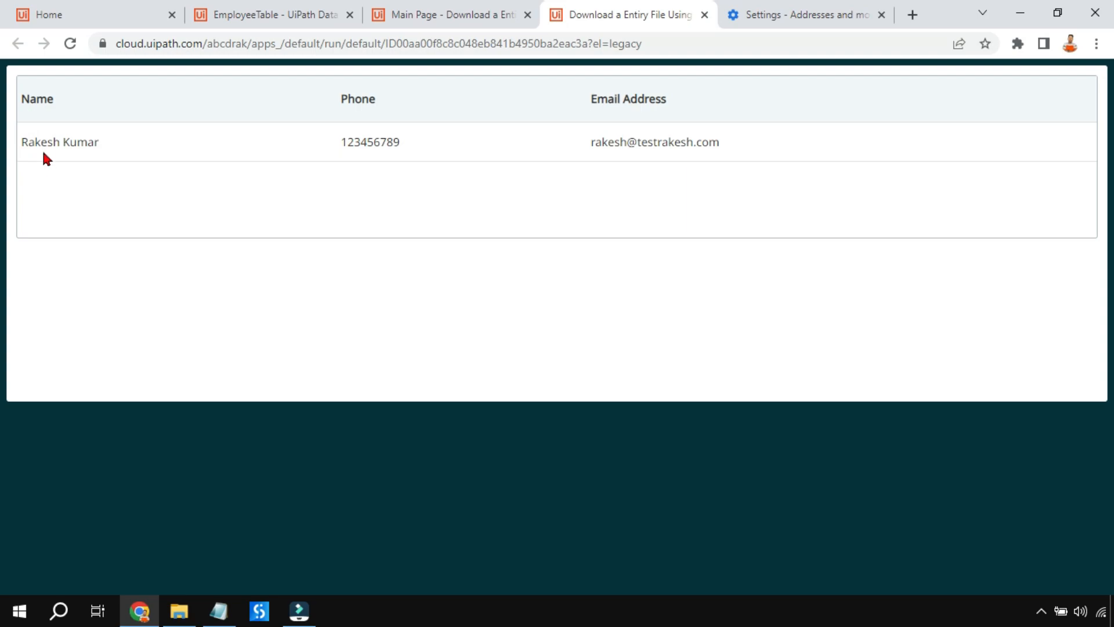
left_click(627, 98)
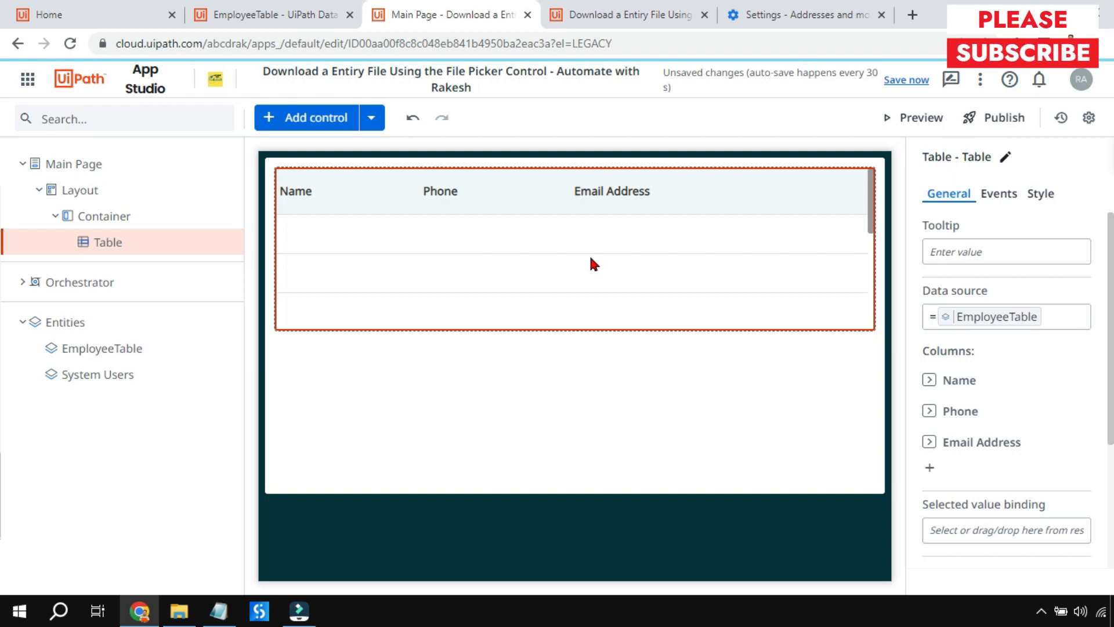
mouse_move(100, 348)
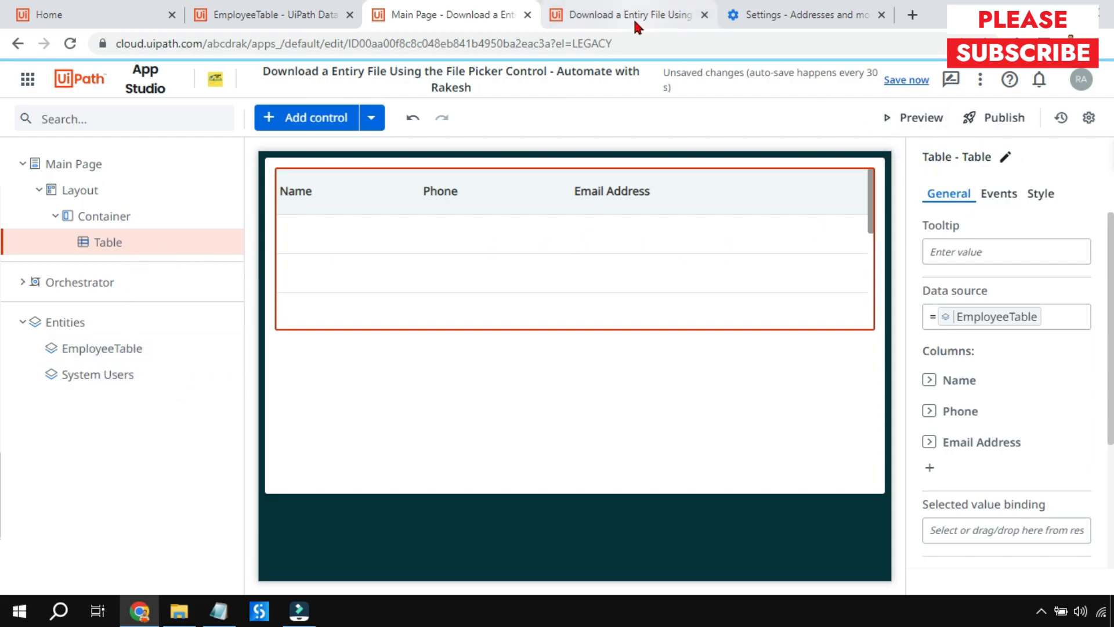
left_click(913, 117)
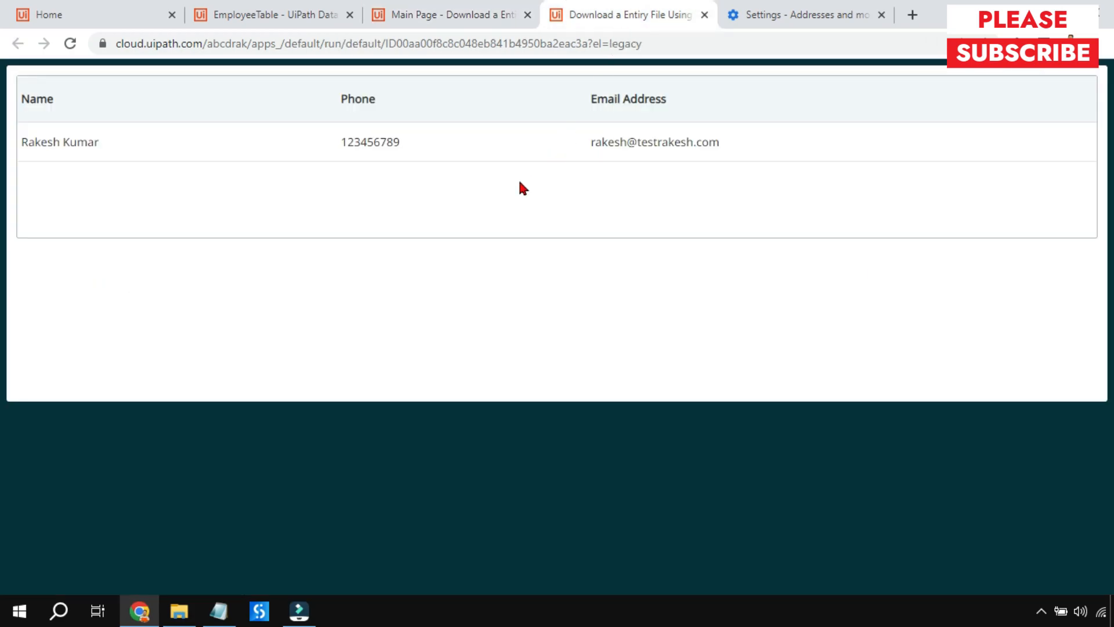